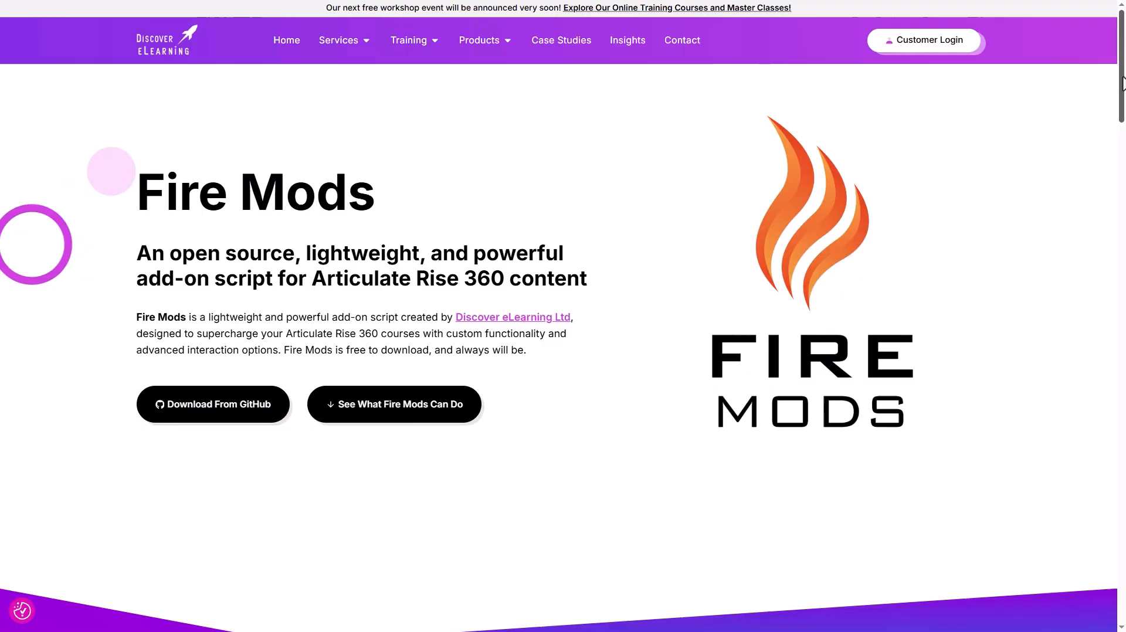
# Scroll the Fire Mods page down to 'What is Fire Mods and how does it work?'
pyautogui.scroll(-3)
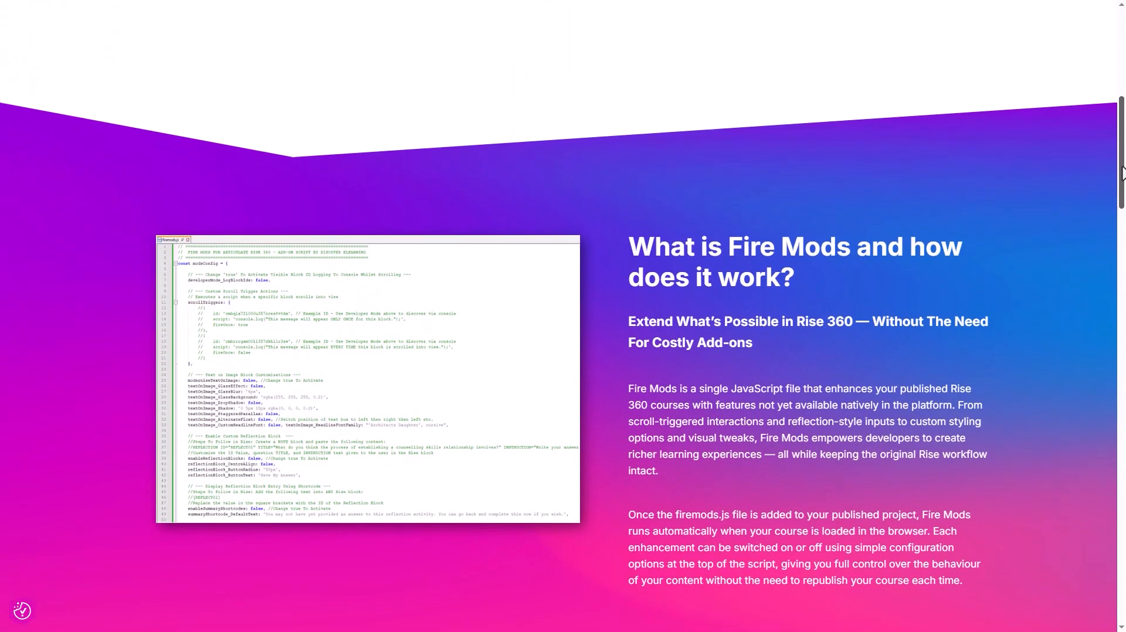
pyautogui.scroll(-3)
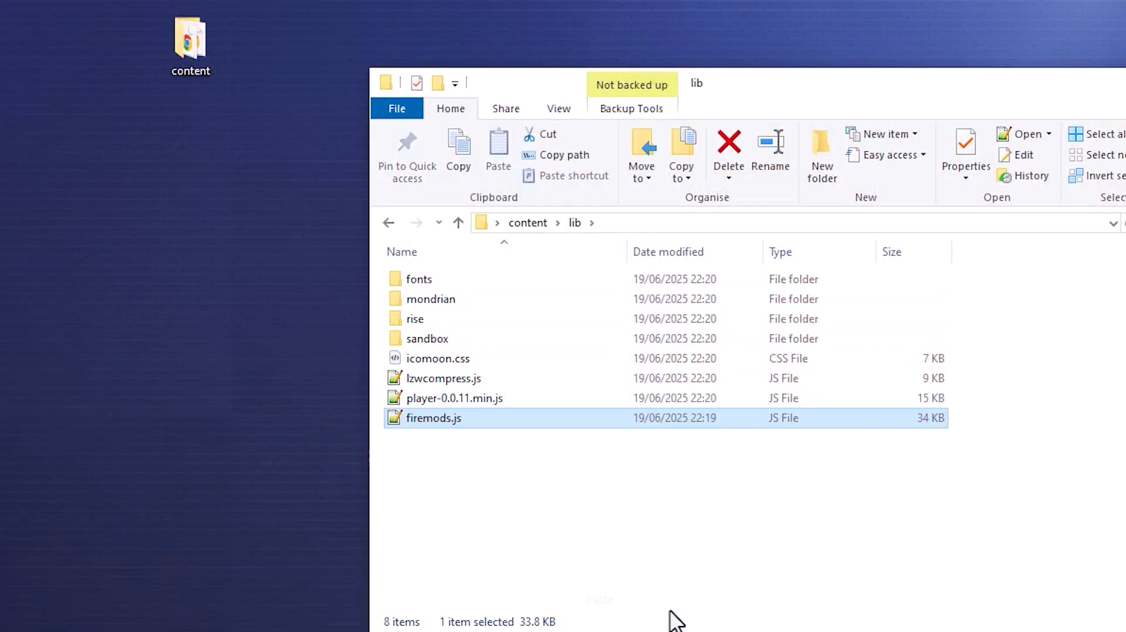
pyautogui.moveTo(445, 452)
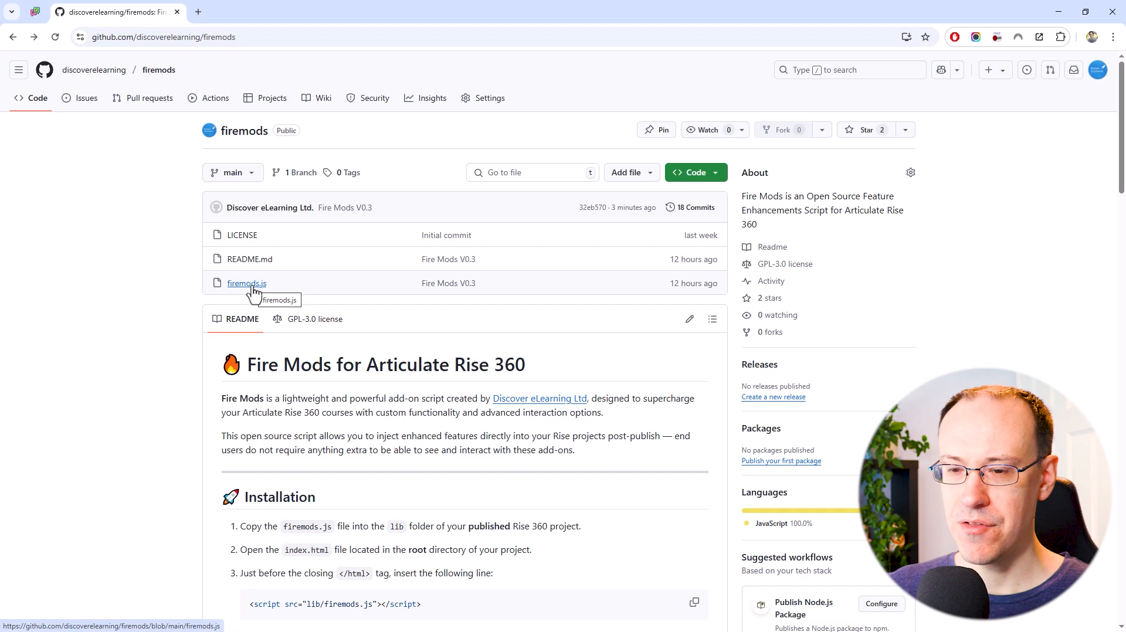
# Download firemods.js from the GitHub repository via the More file actions menu
pyautogui.click(246, 283)
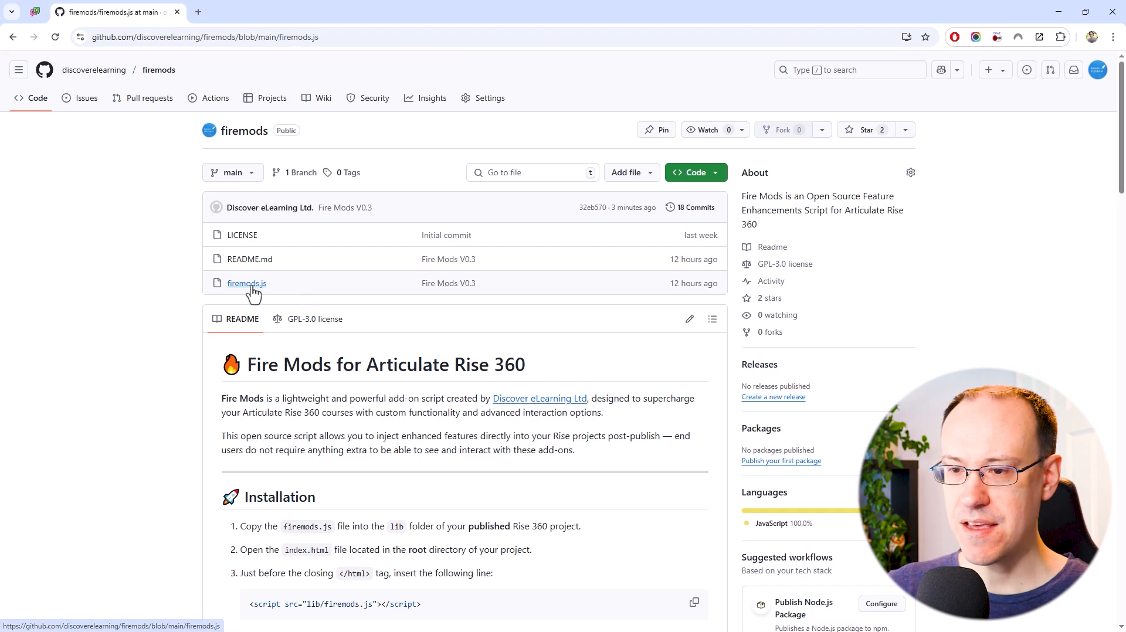
pyautogui.click(246, 283)
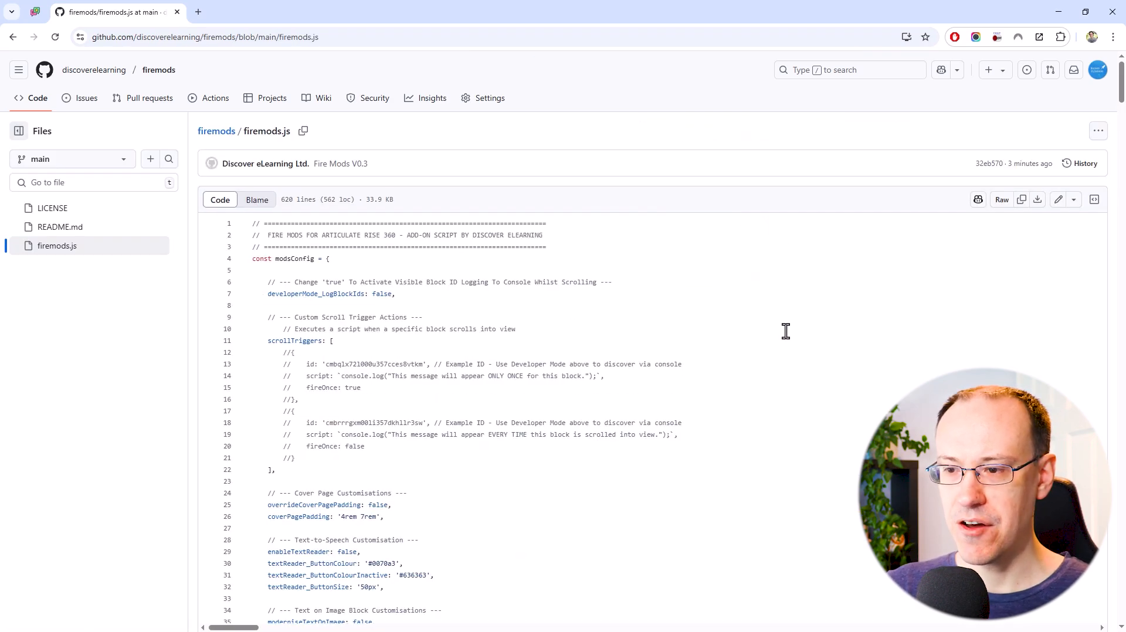
pyautogui.moveTo(1097, 131)
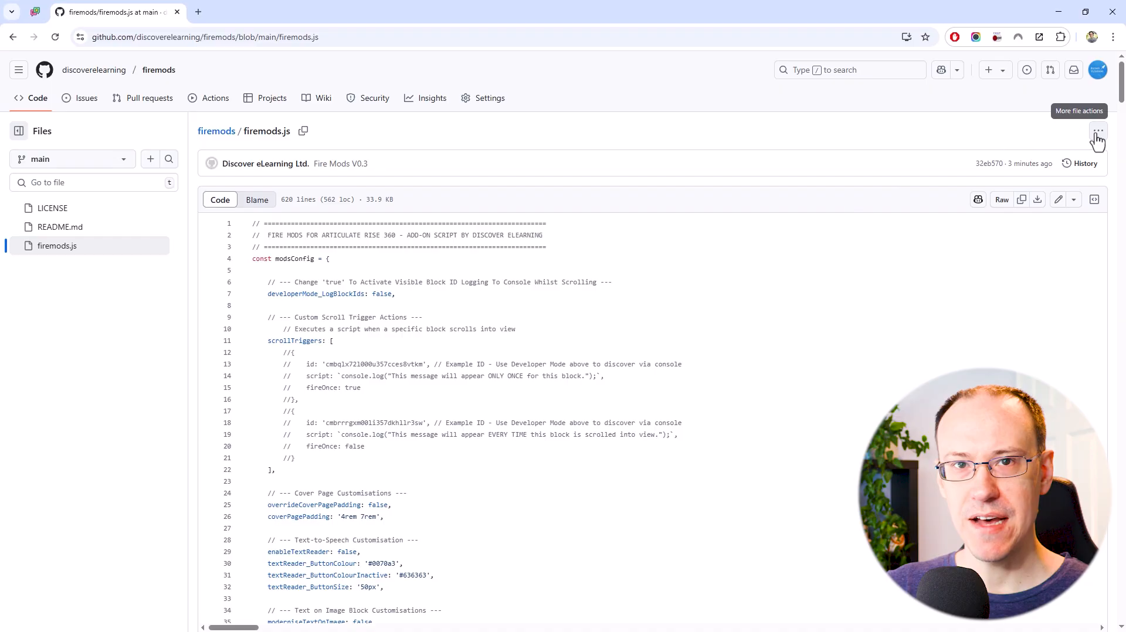
pyautogui.click(1097, 131)
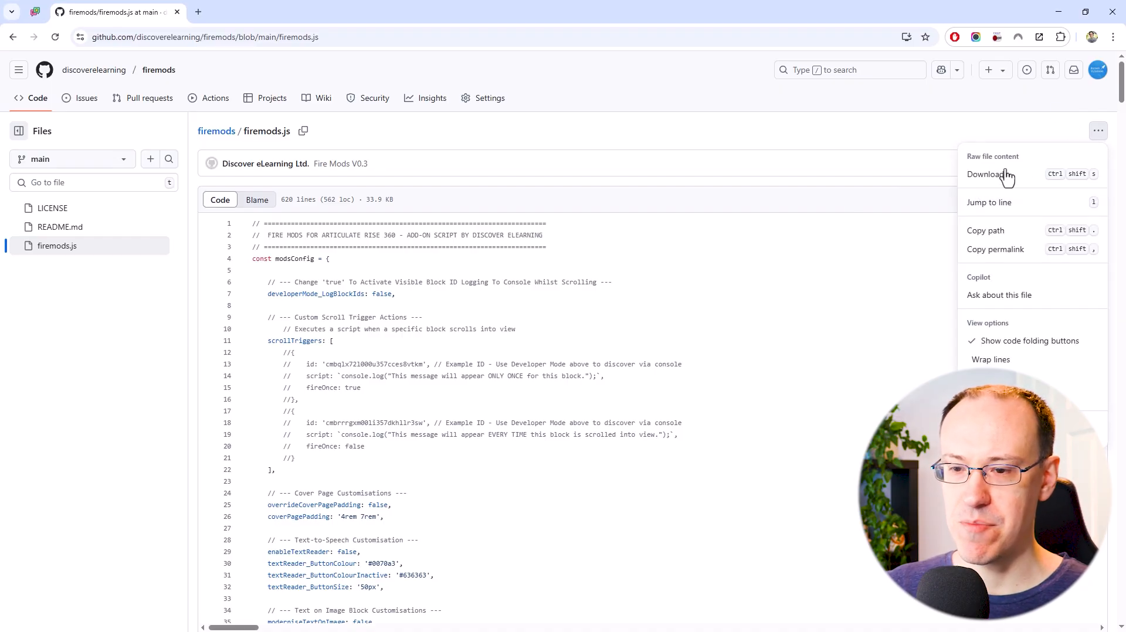
pyautogui.click(985, 174)
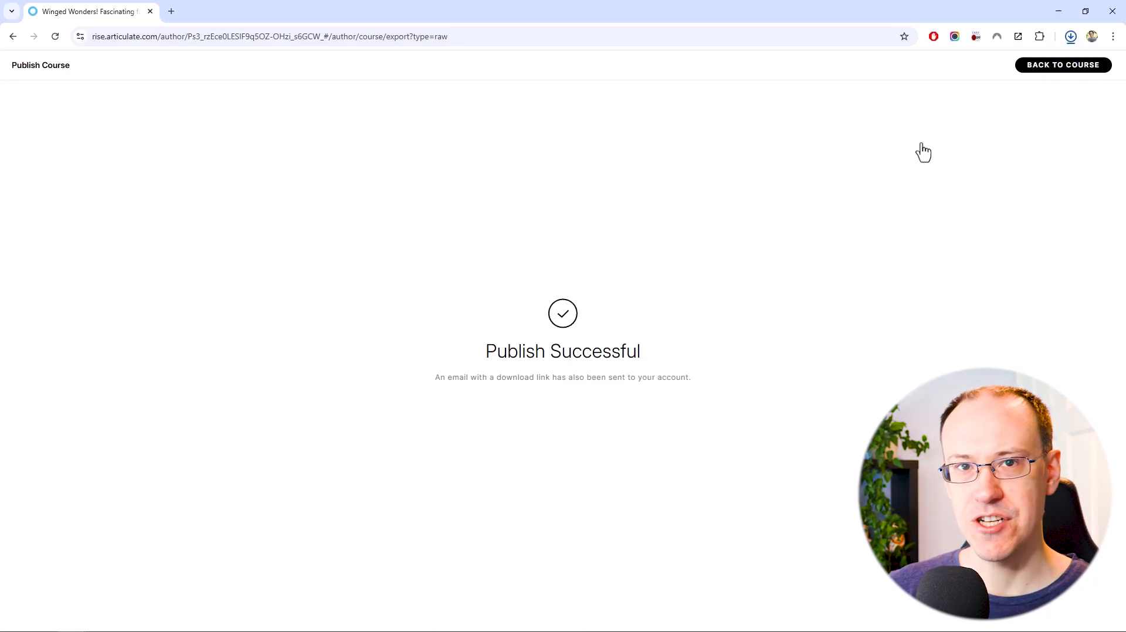
pyautogui.rightClick(78, 39)
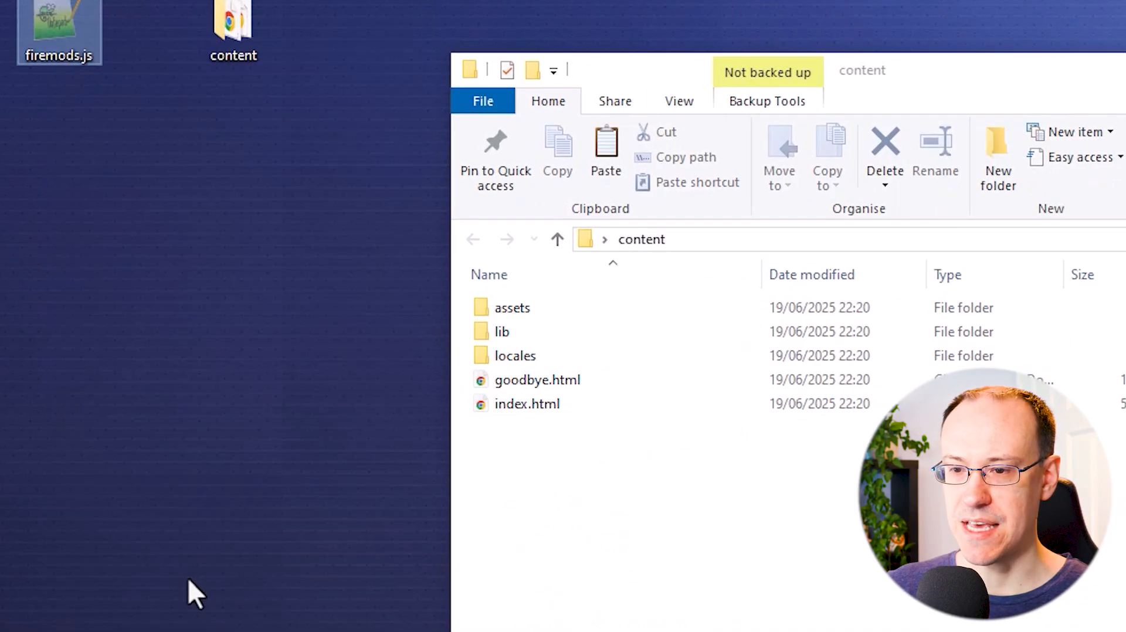
# Open the published course's content folder in File Explorer
pyautogui.doubleClick(501, 331)
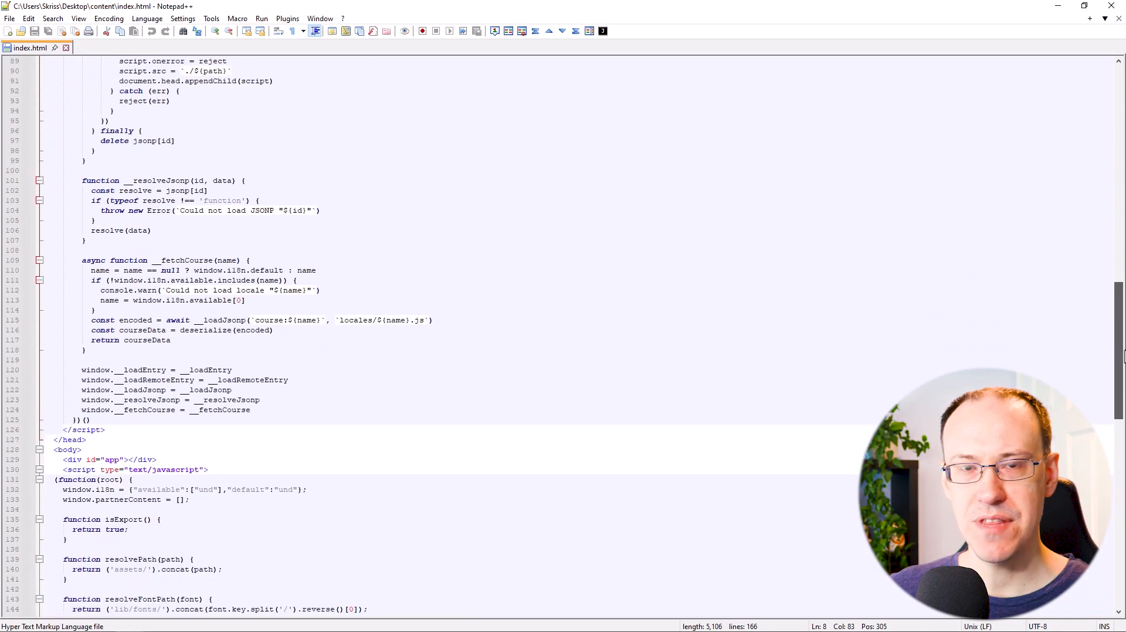
# Add a script tag with src="lib/firemods.js" after the __loadEntry script line
pyautogui.scroll(-3)
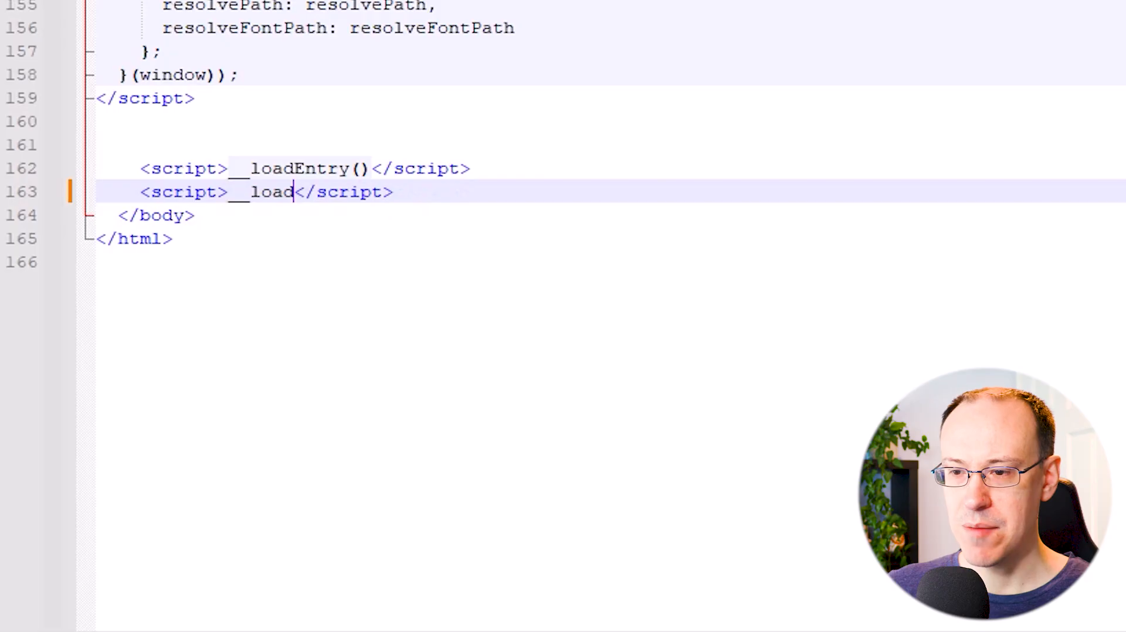
pyautogui.press('Backspace')
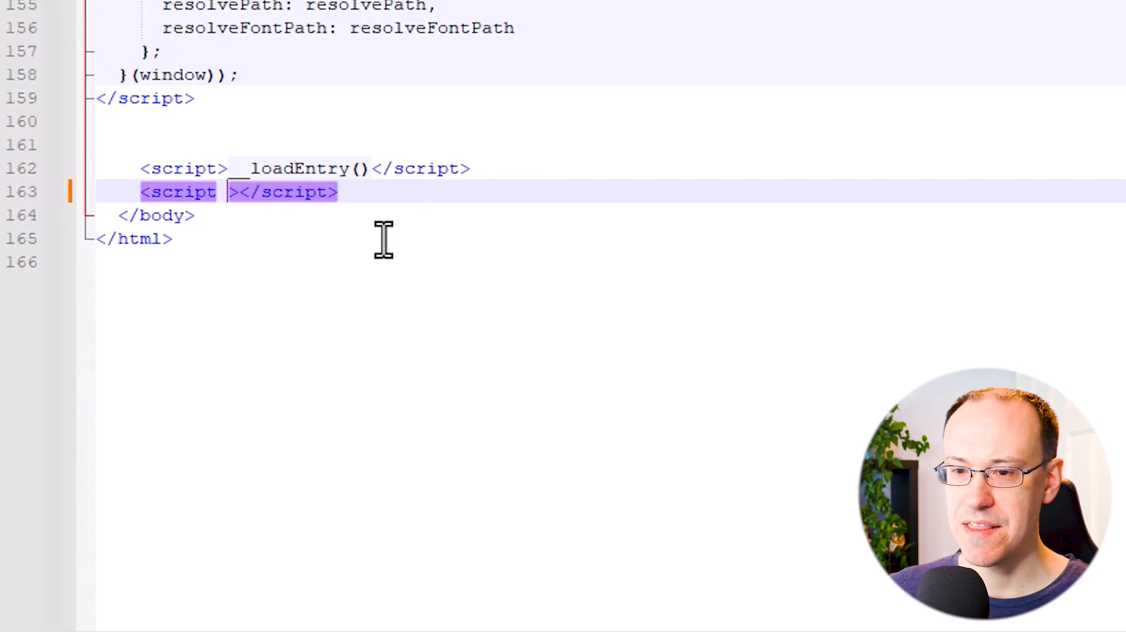
pyautogui.write('src=')
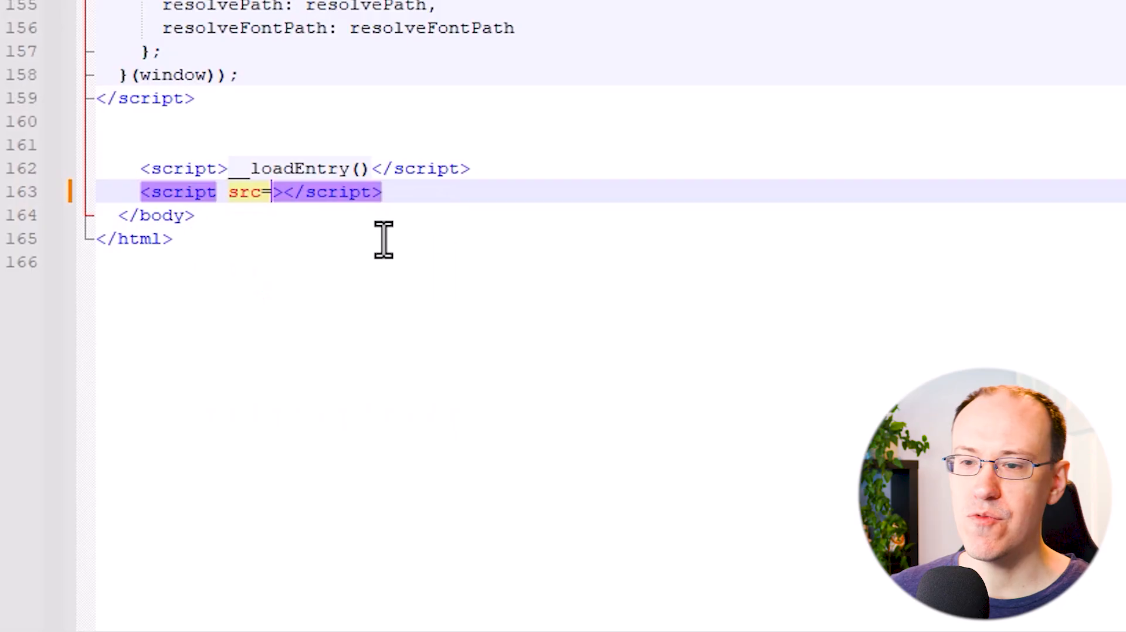
pyautogui.write('""')
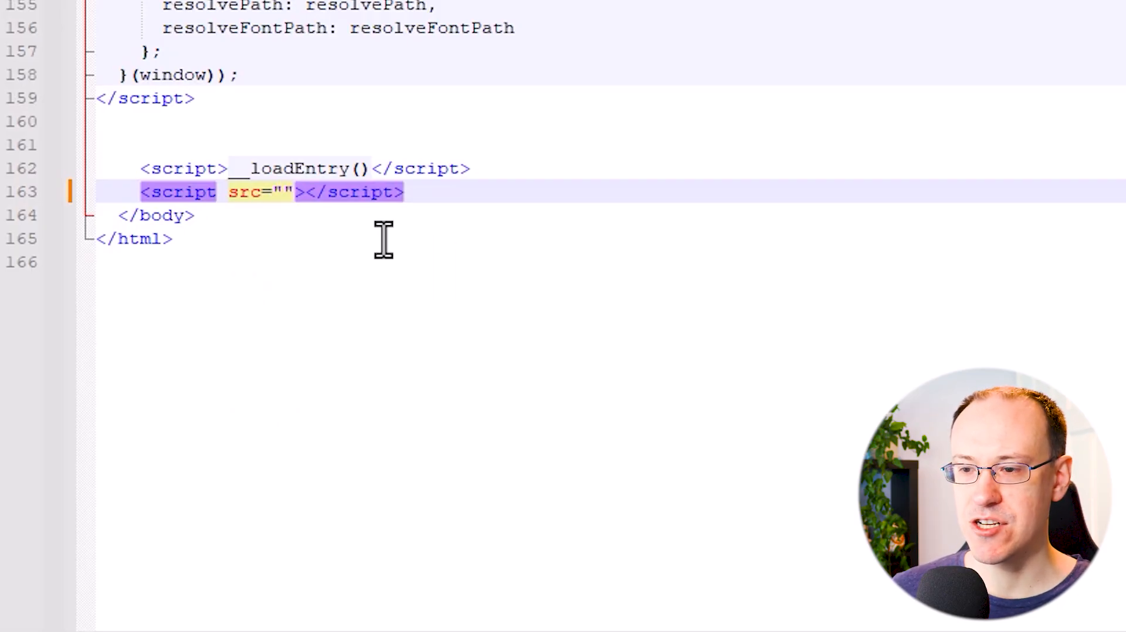
pyautogui.write('lib')
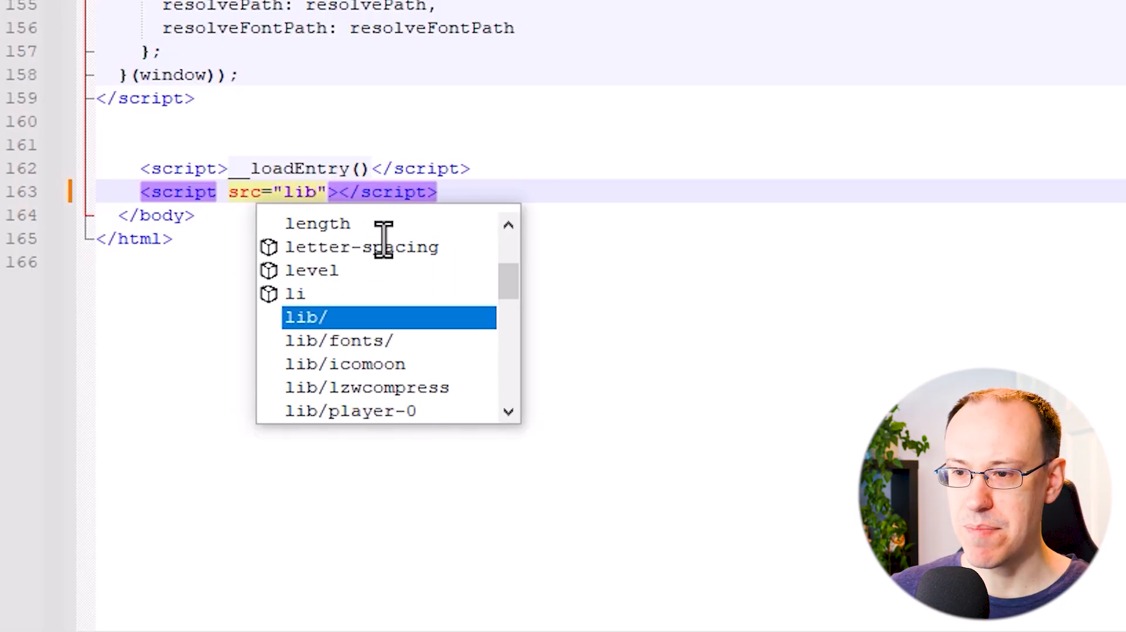
pyautogui.write('/firemo')
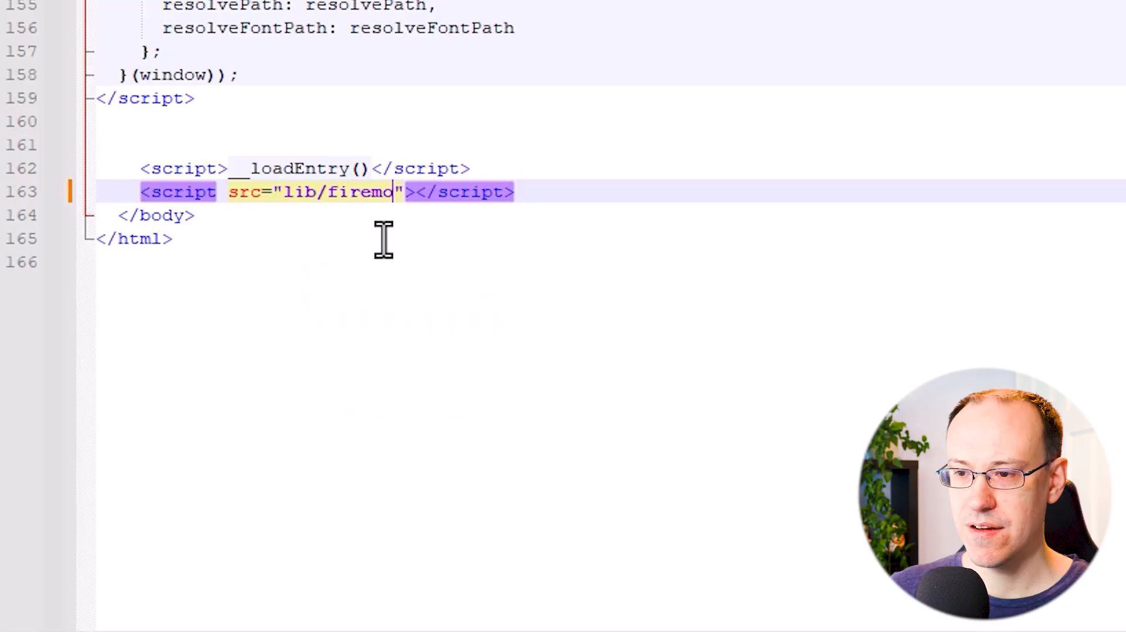
pyautogui.write('ds.js')
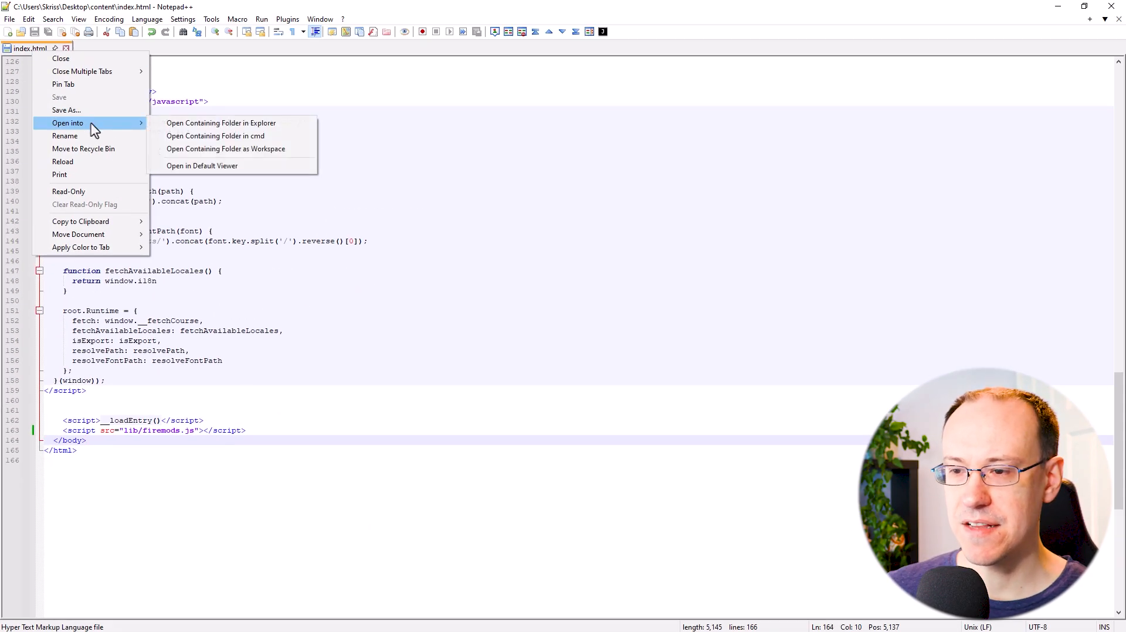
# Open the edited index.html in Chrome as the default viewer
pyautogui.click(202, 165)
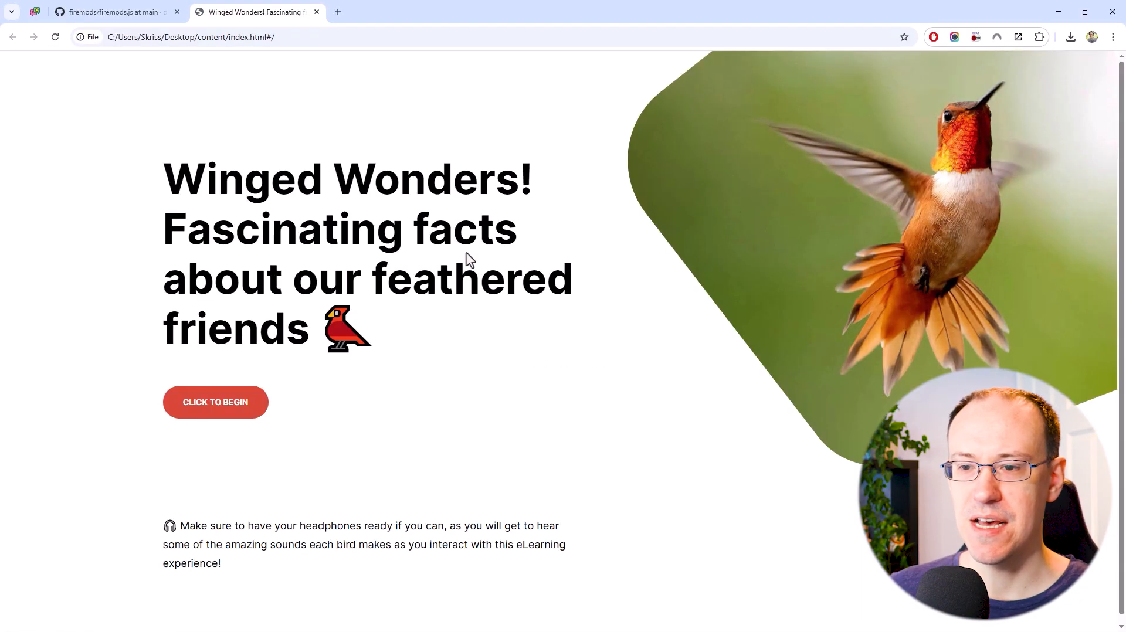
pyautogui.moveTo(409, 312)
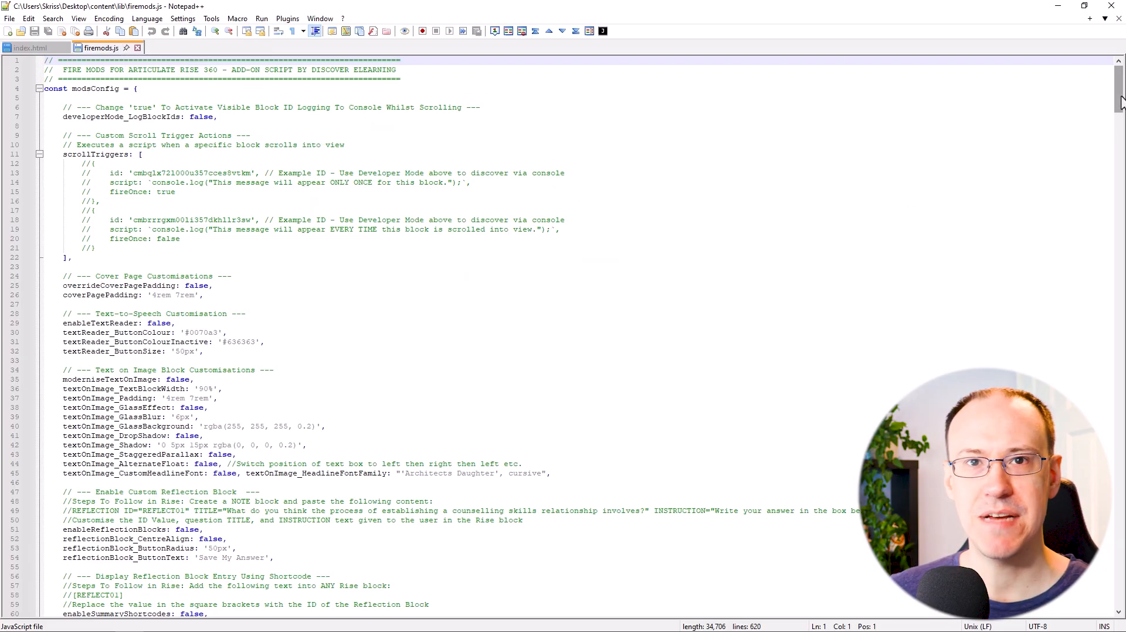
# Scroll through the modsConfig settings in lib/firemods.js
pyautogui.scroll(-3)
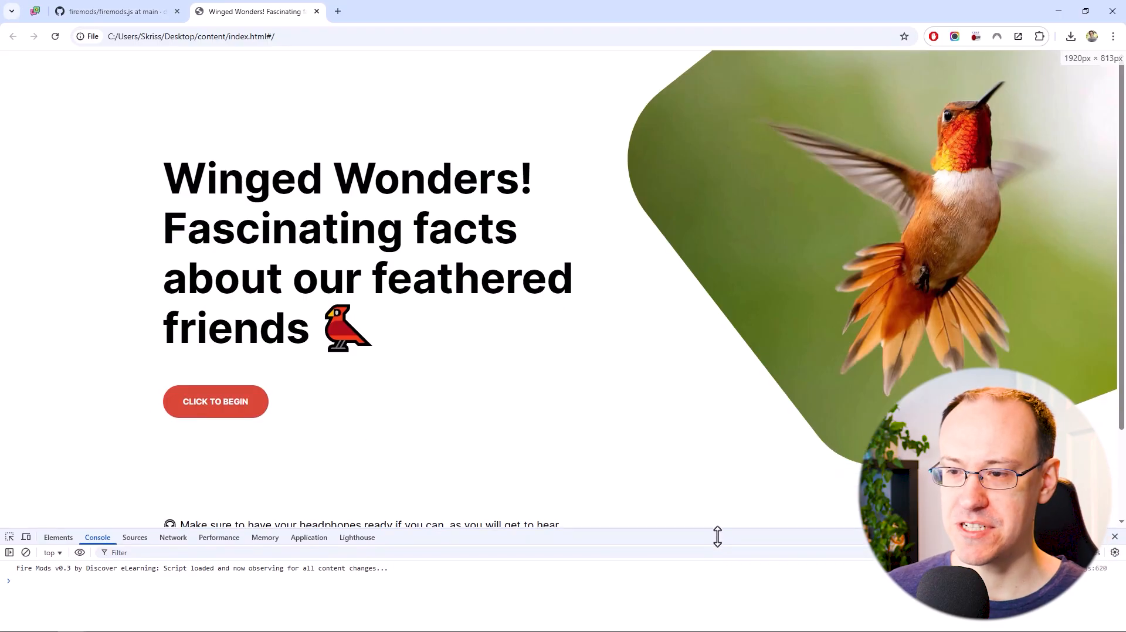
# Start the course and scroll through the Wren, Hummingbird, Cardinal and Kingfisher blocks
pyautogui.click(214, 401)
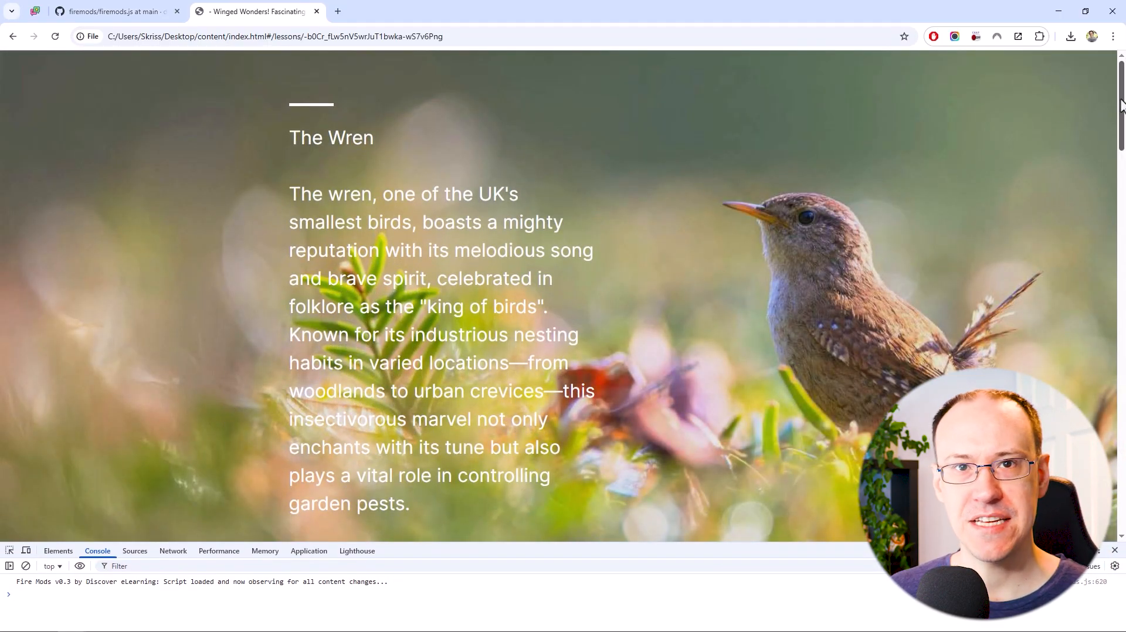
pyautogui.scroll(-3)
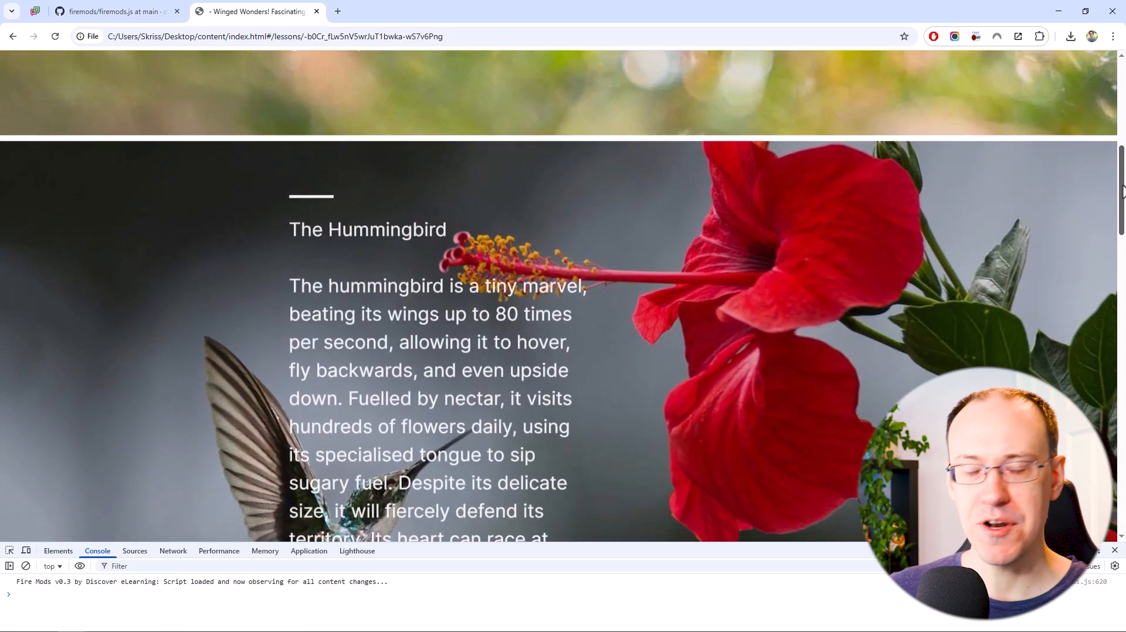
pyautogui.scroll(-3)
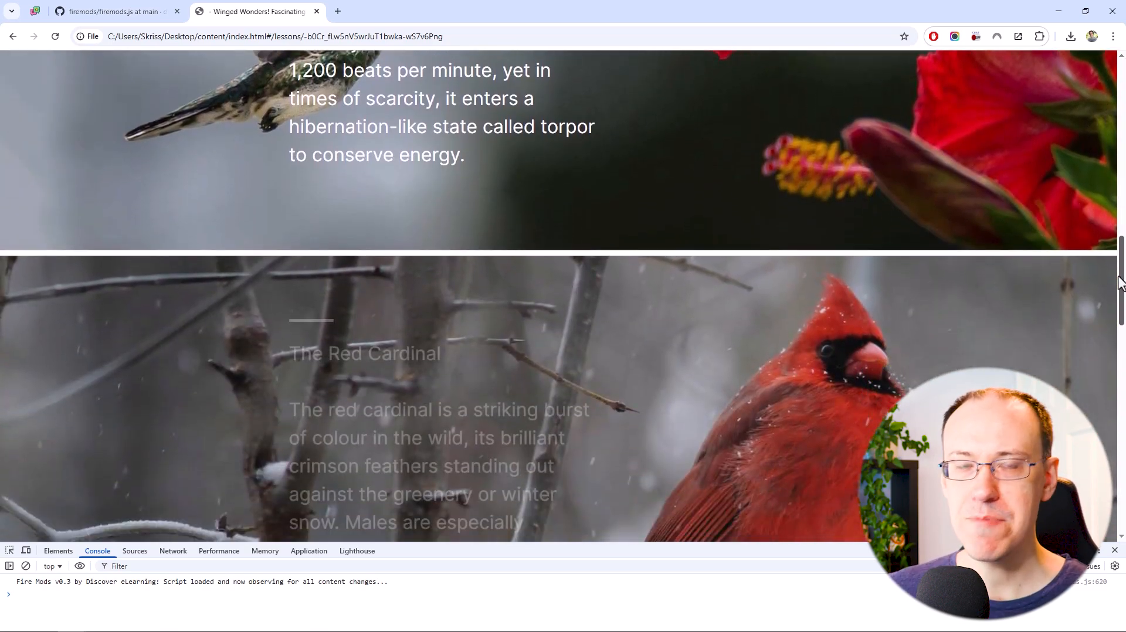
pyautogui.scroll(-3)
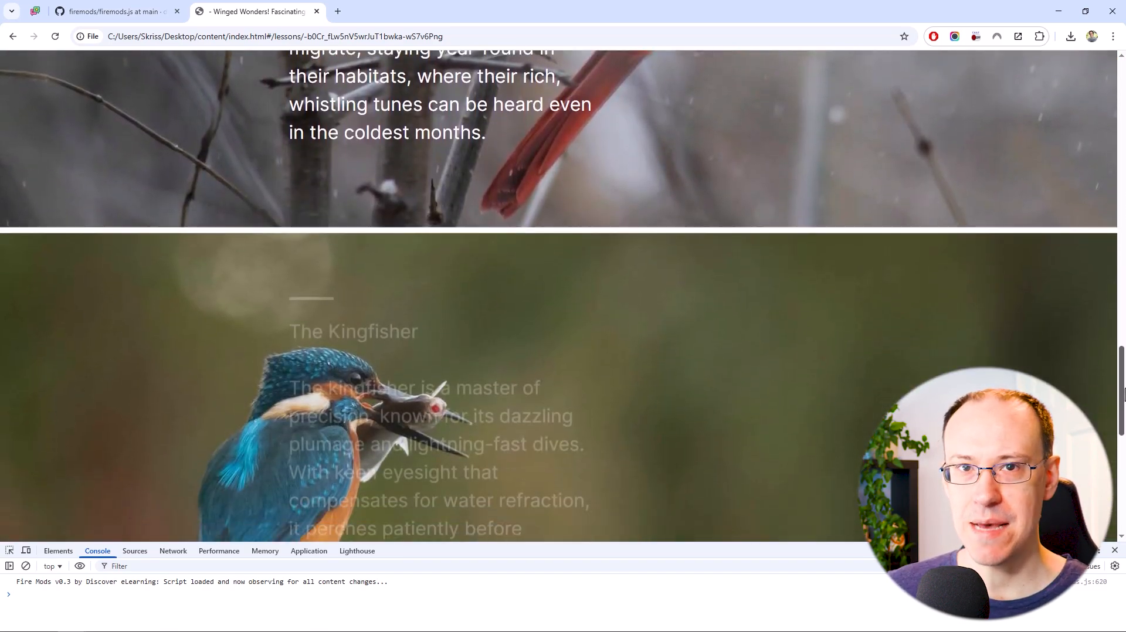
pyautogui.scroll(-3)
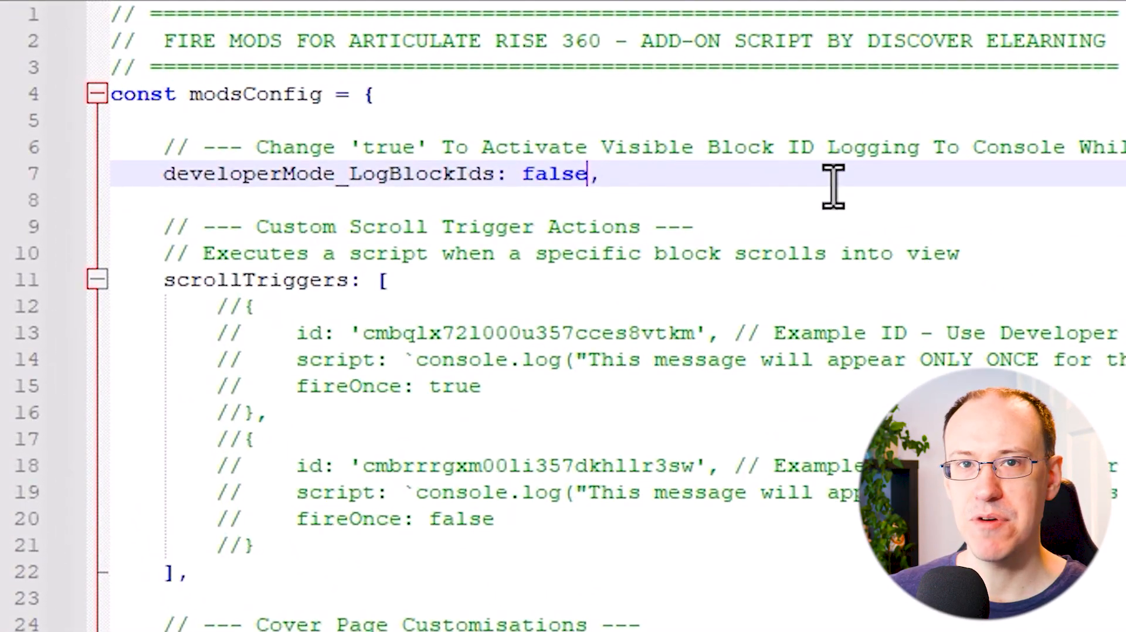
# Change developerMode_LogBlockIds from false to true in firemods.js
pyautogui.press('Backspace')
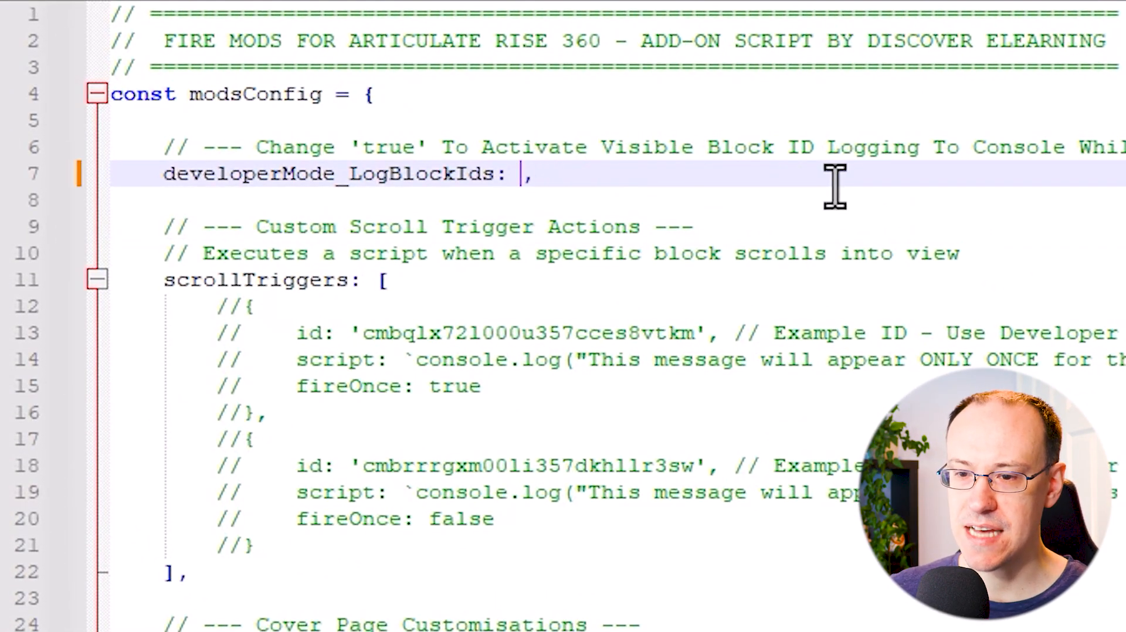
pyautogui.write('true')
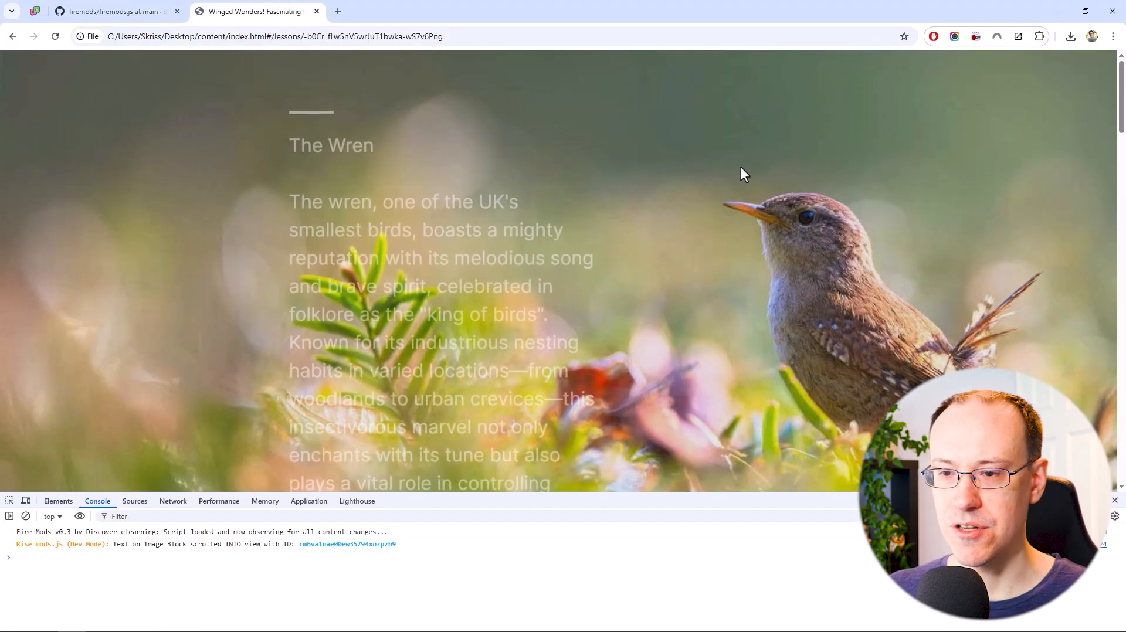
# Scroll through the four bird blocks and select a logged block ID in the console
pyautogui.scroll(-3)
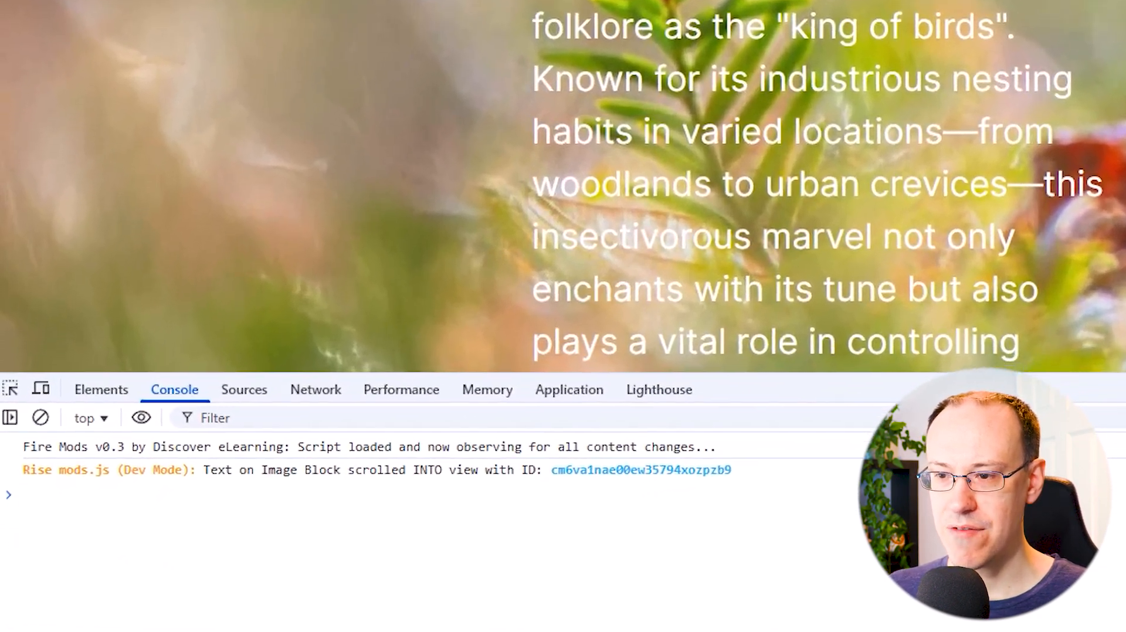
pyautogui.scroll(-3)
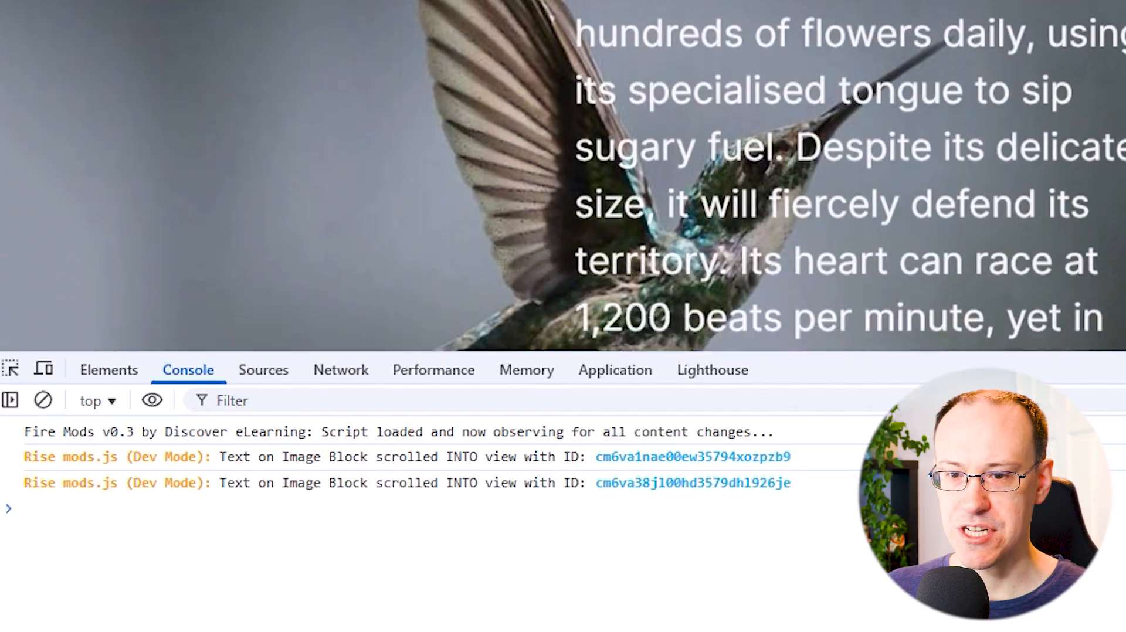
pyautogui.scroll(-3)
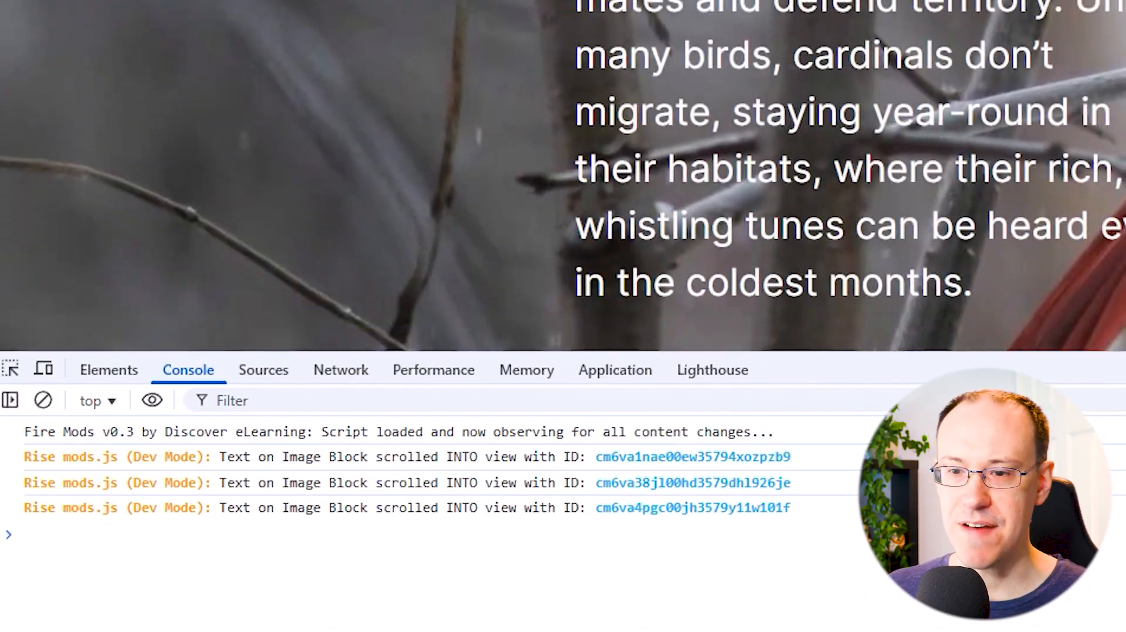
pyautogui.scroll(-3)
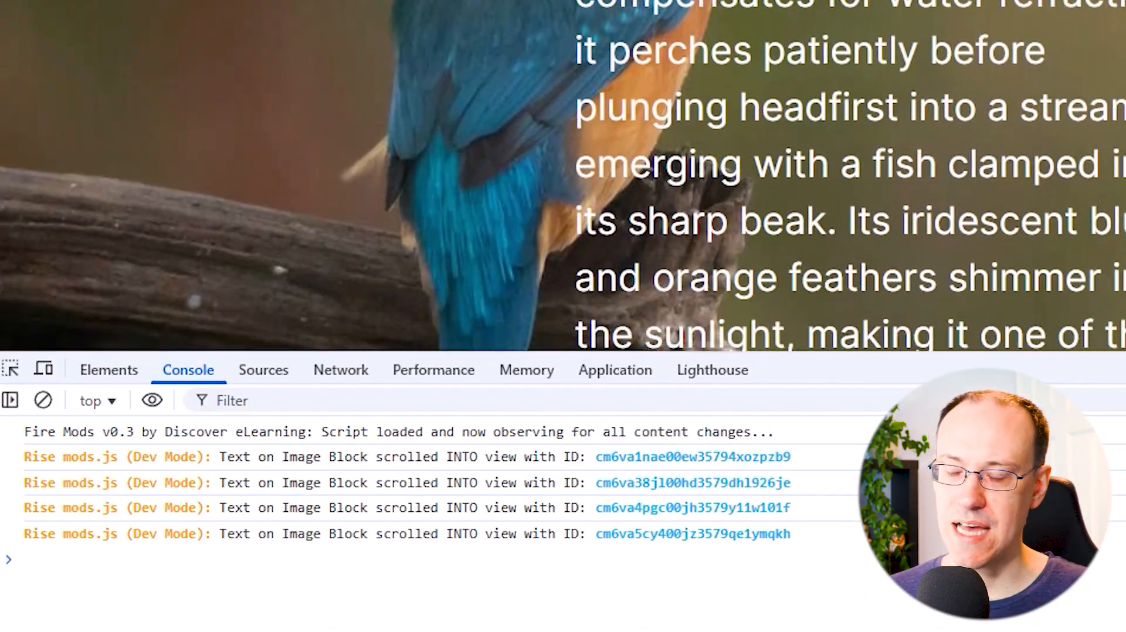
pyautogui.scroll(-3)
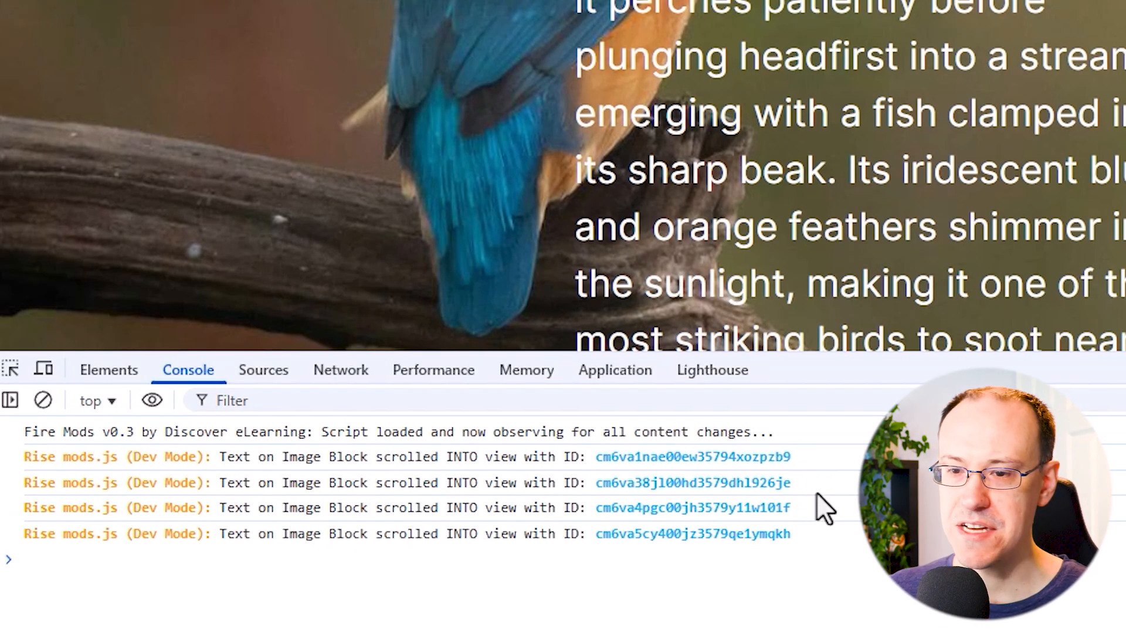
pyautogui.doubleClick(698, 456)
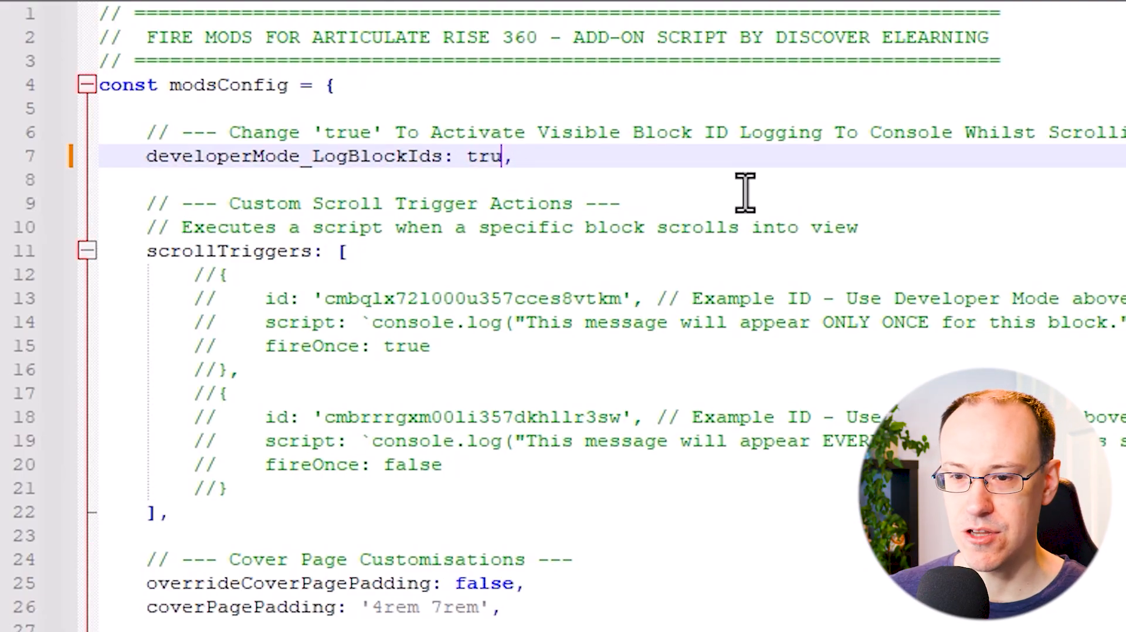
# Set developerMode_LogBlockIds back to false and add four bird scroll triggers
pyautogui.write('false')
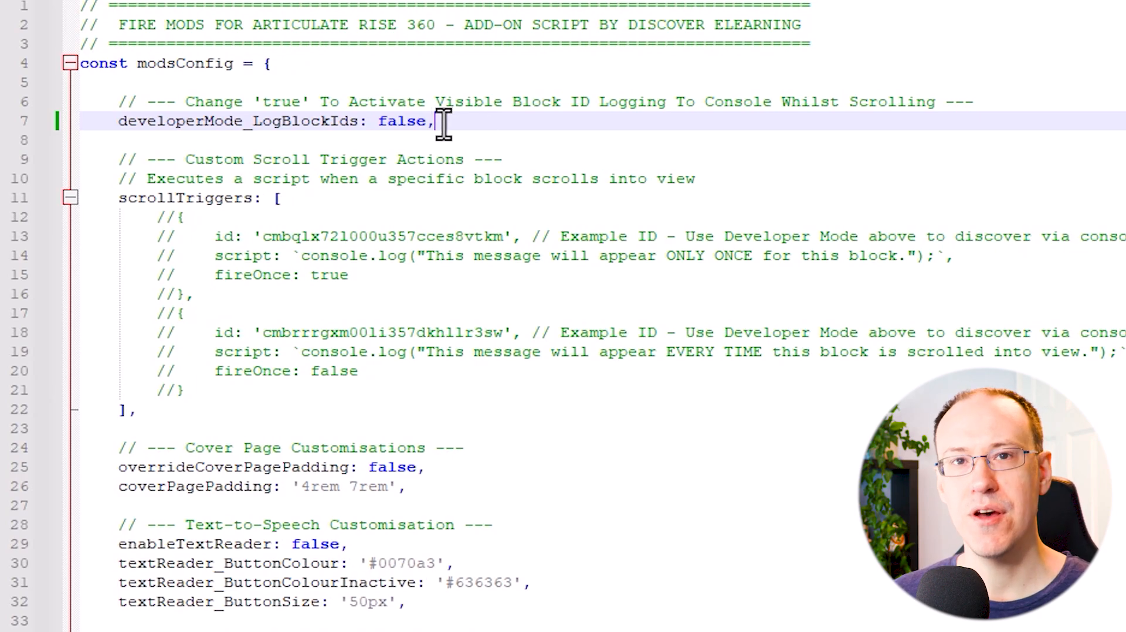
pyautogui.moveTo(488, 160)
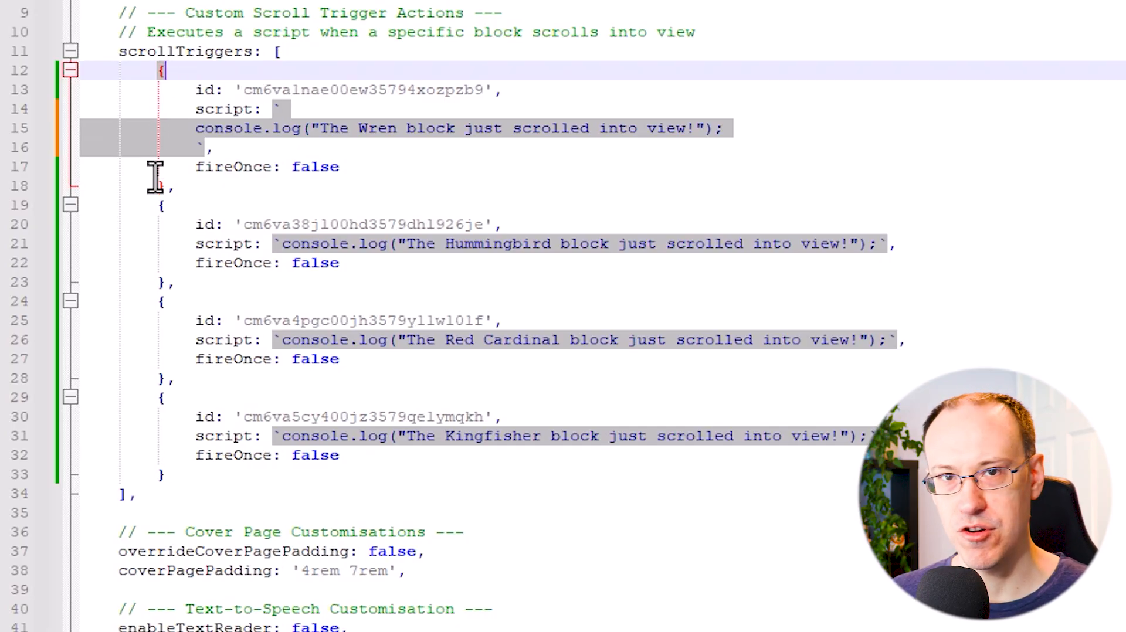
pyautogui.click(170, 186)
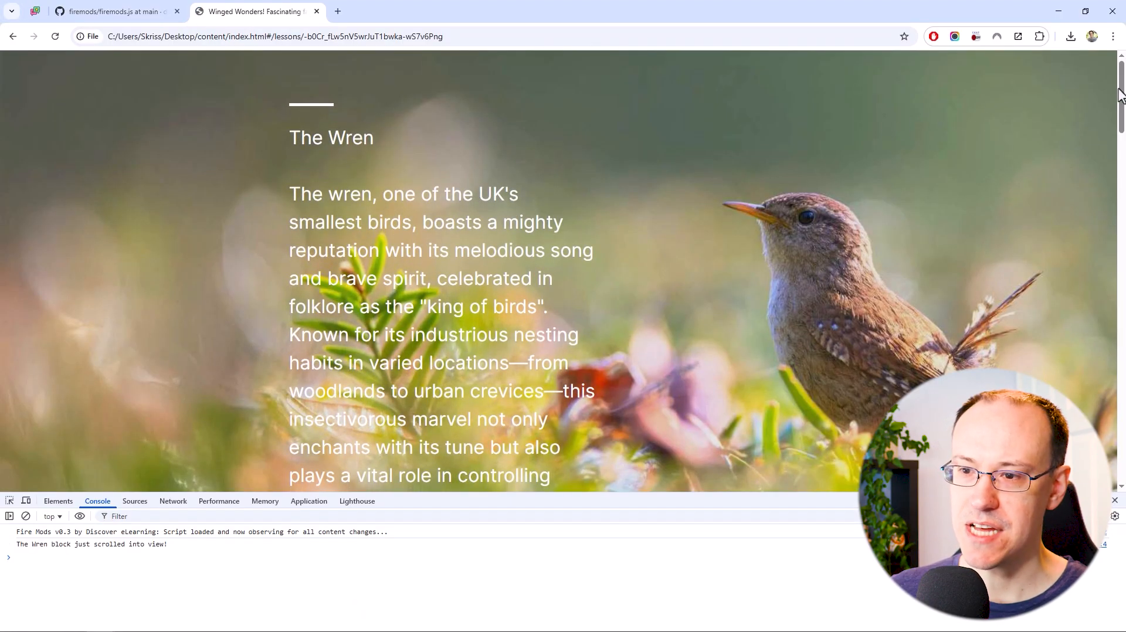
# Scroll down past the Wren, Hummingbird, Red Cardinal and Kingfisher blocks, watching the console log
pyautogui.scroll(-3)
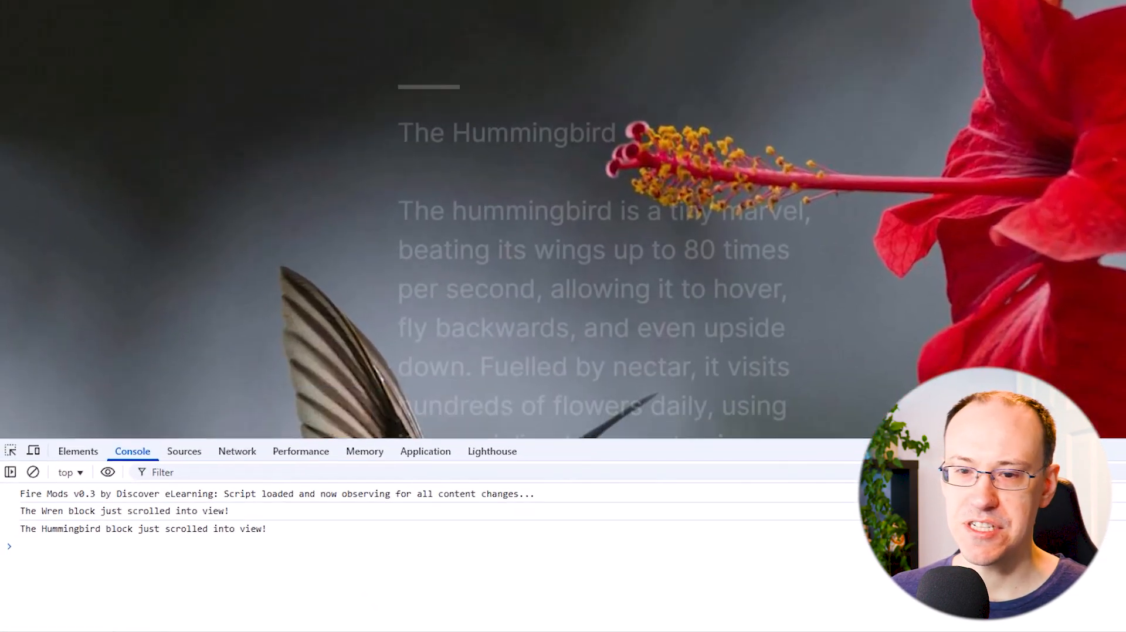
pyautogui.scroll(-3)
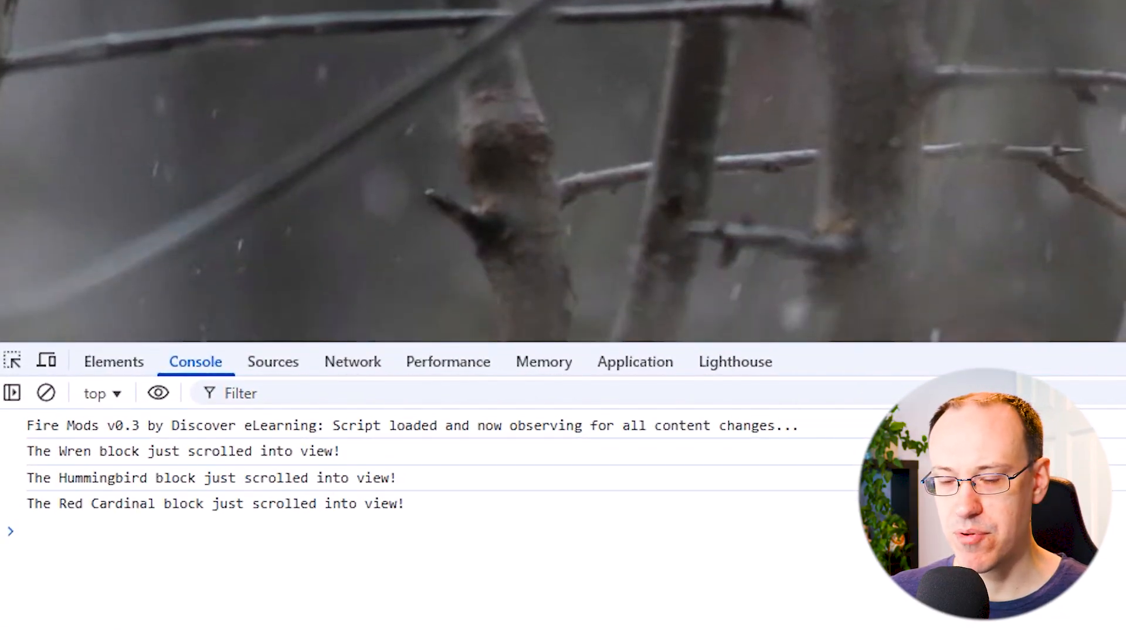
pyautogui.scroll(-3)
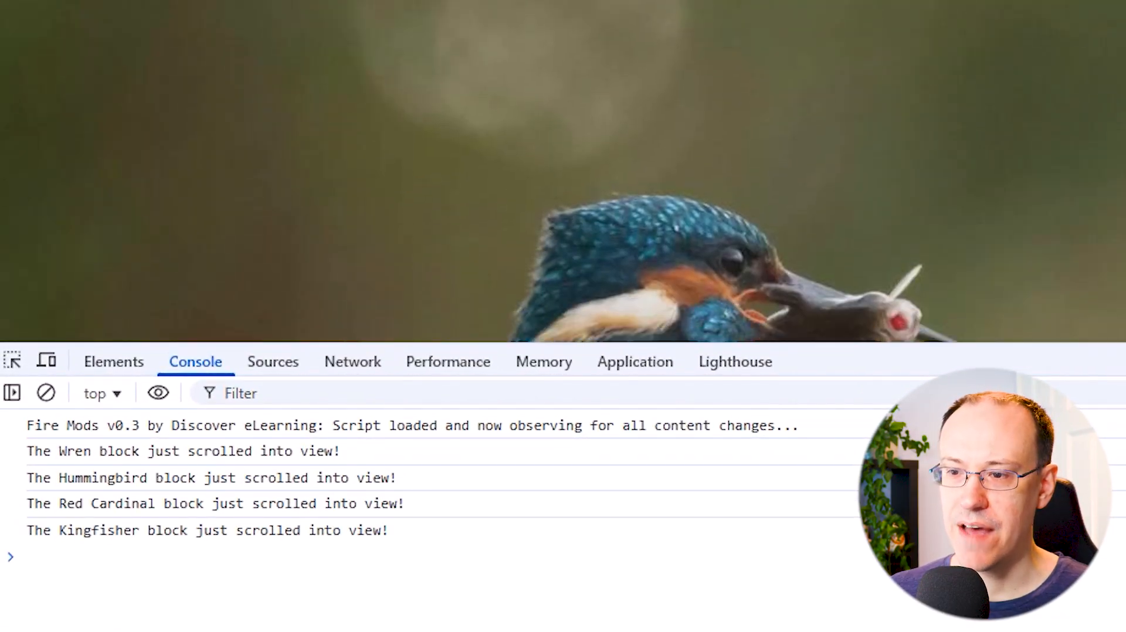
pyautogui.scroll(-3)
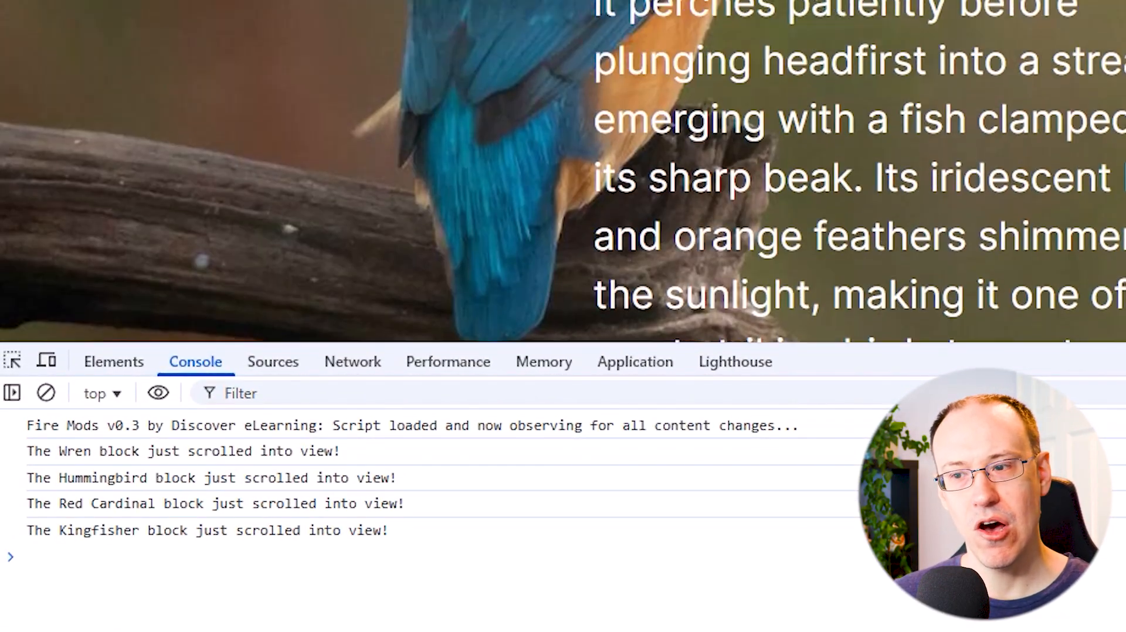
pyautogui.scroll(-3)
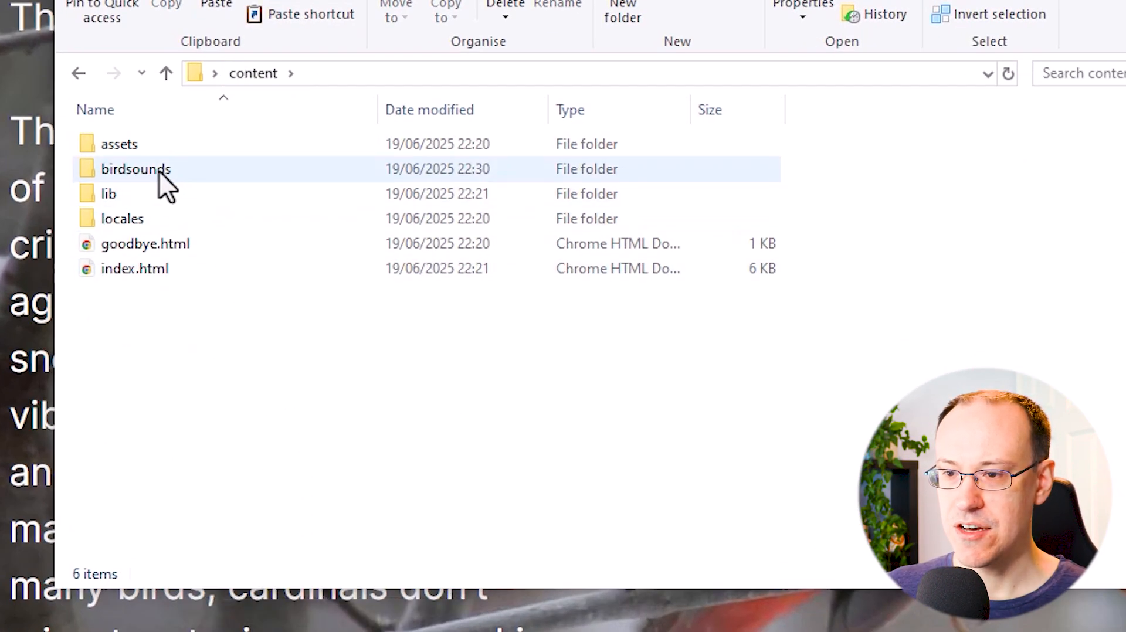
# Open the birdsounds folder inside the course content folder
pyautogui.doubleClick(135, 169)
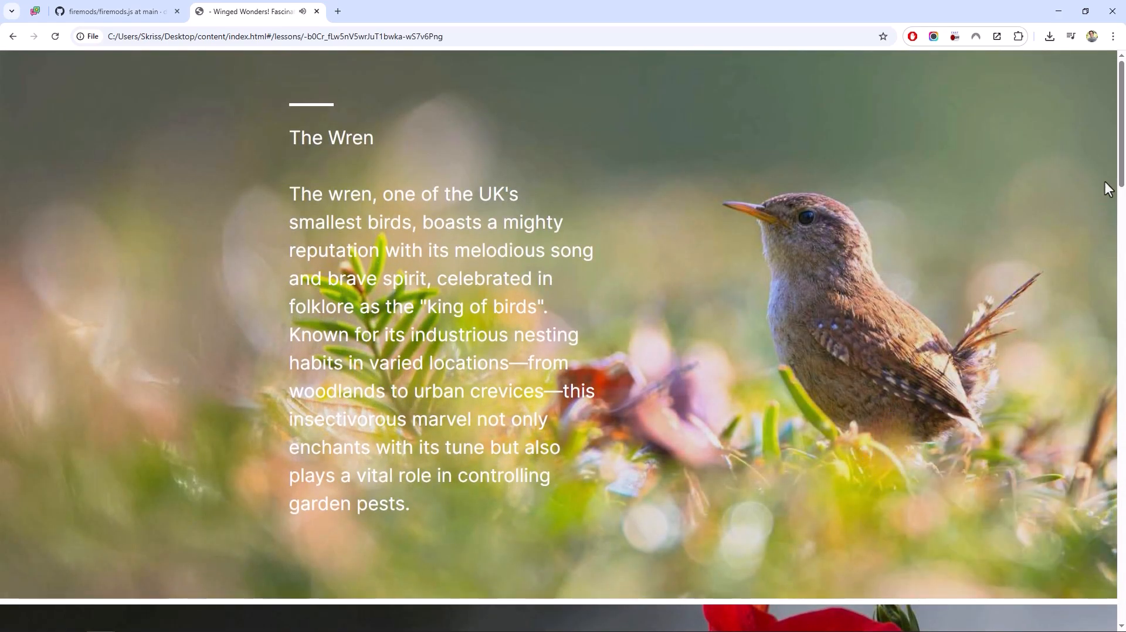
# Scroll down through Hummingbird, Red Cardinal and Kingfisher, then back up to Wren
pyautogui.scroll(-3)
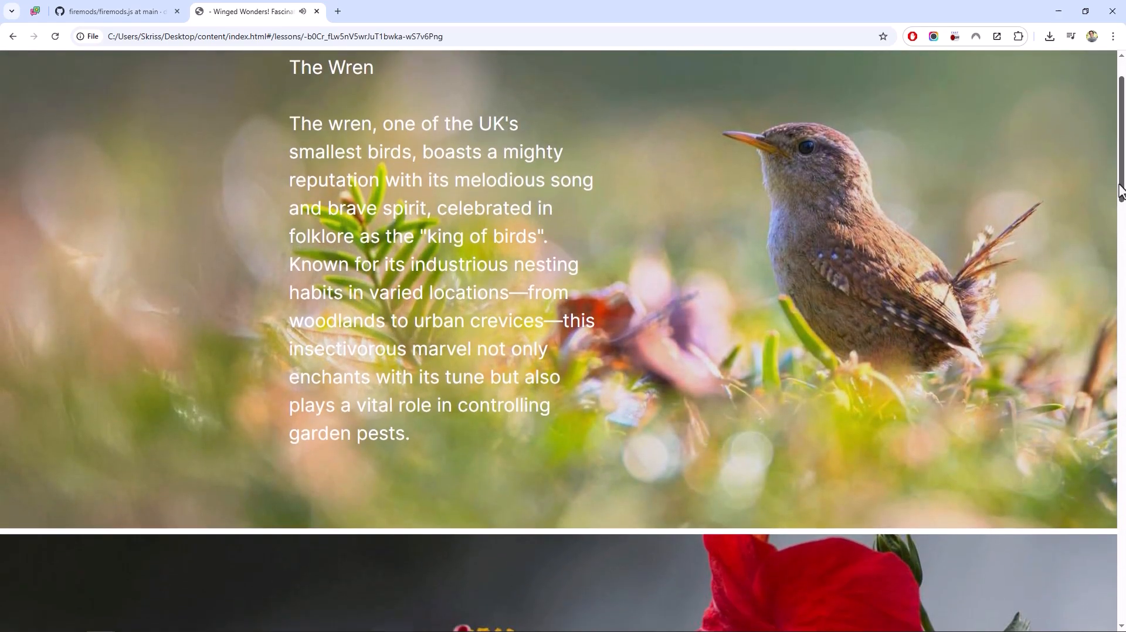
pyautogui.scroll(-3)
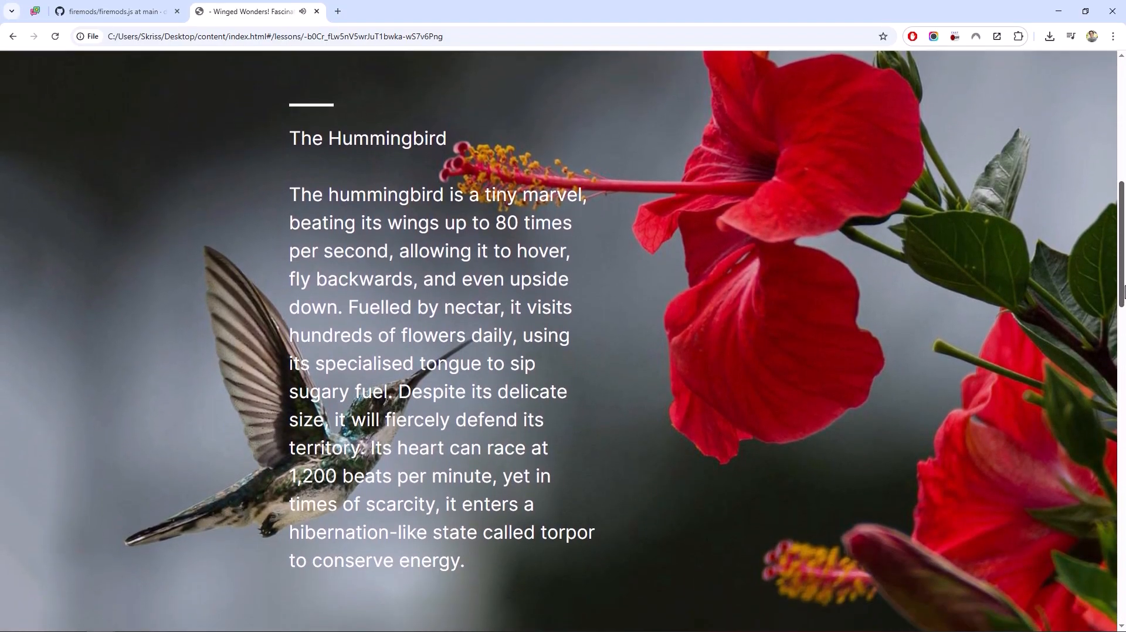
pyautogui.scroll(-3)
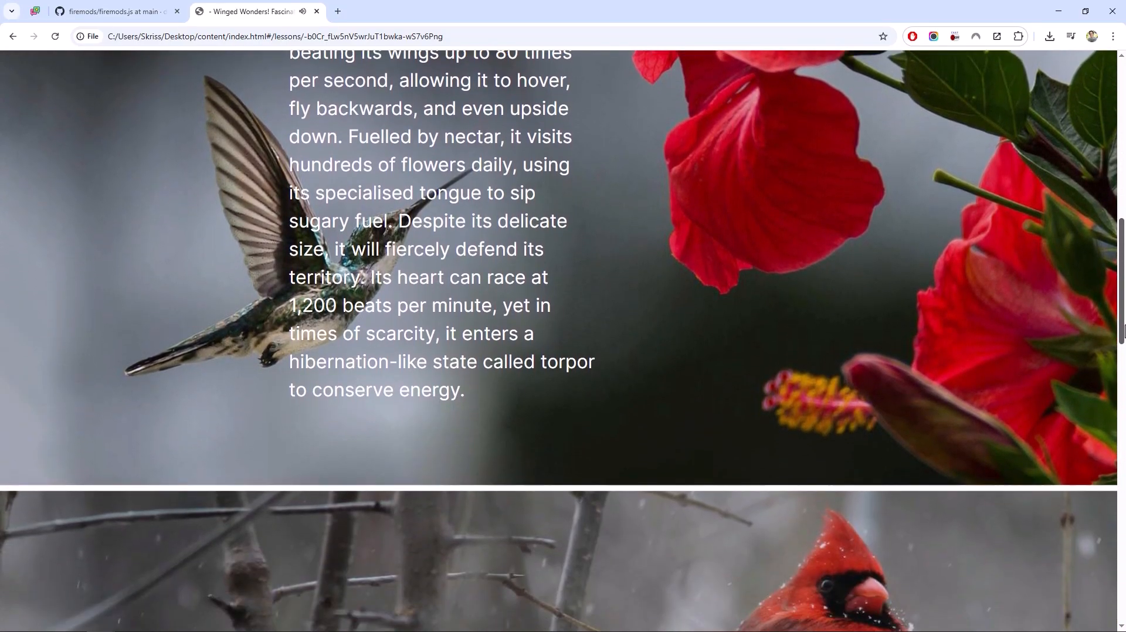
pyautogui.scroll(-3)
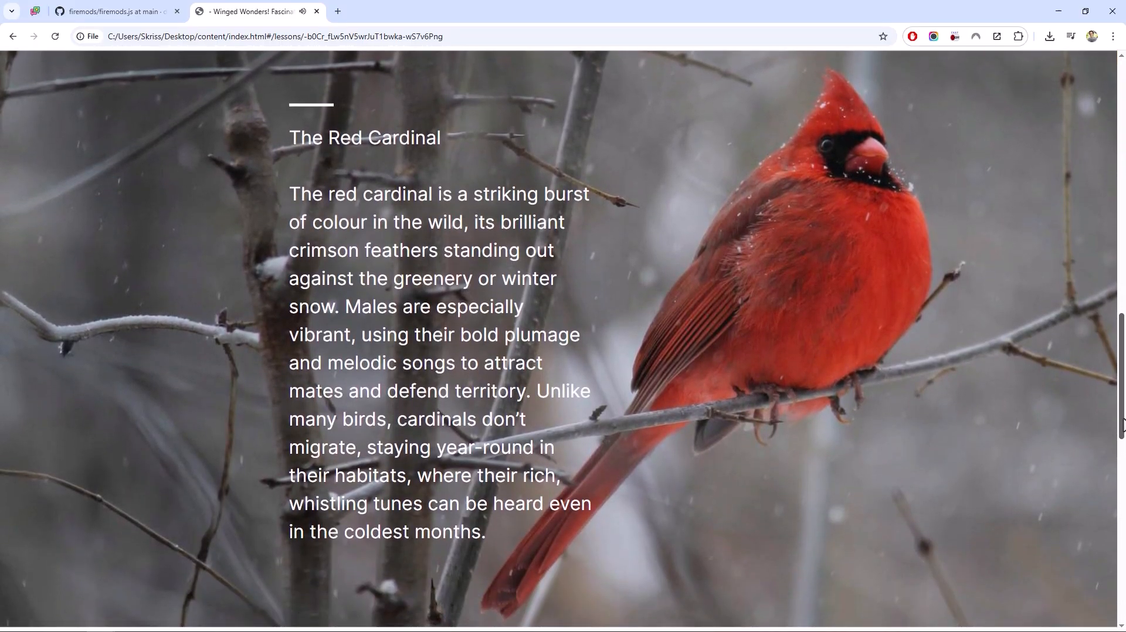
pyautogui.scroll(-3)
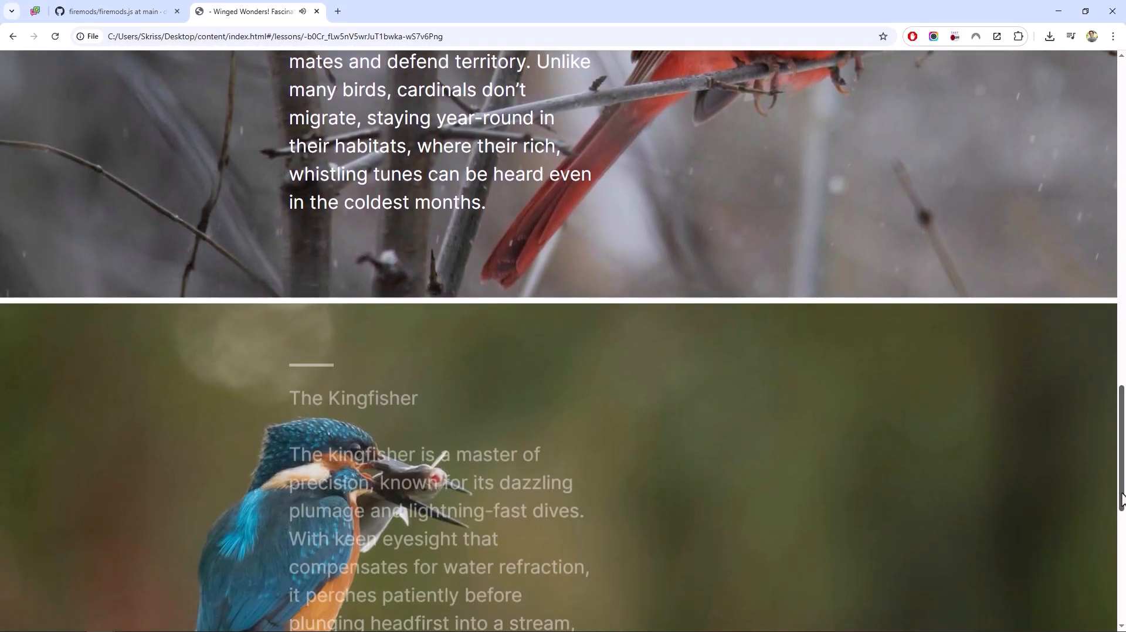
pyautogui.scroll(-3)
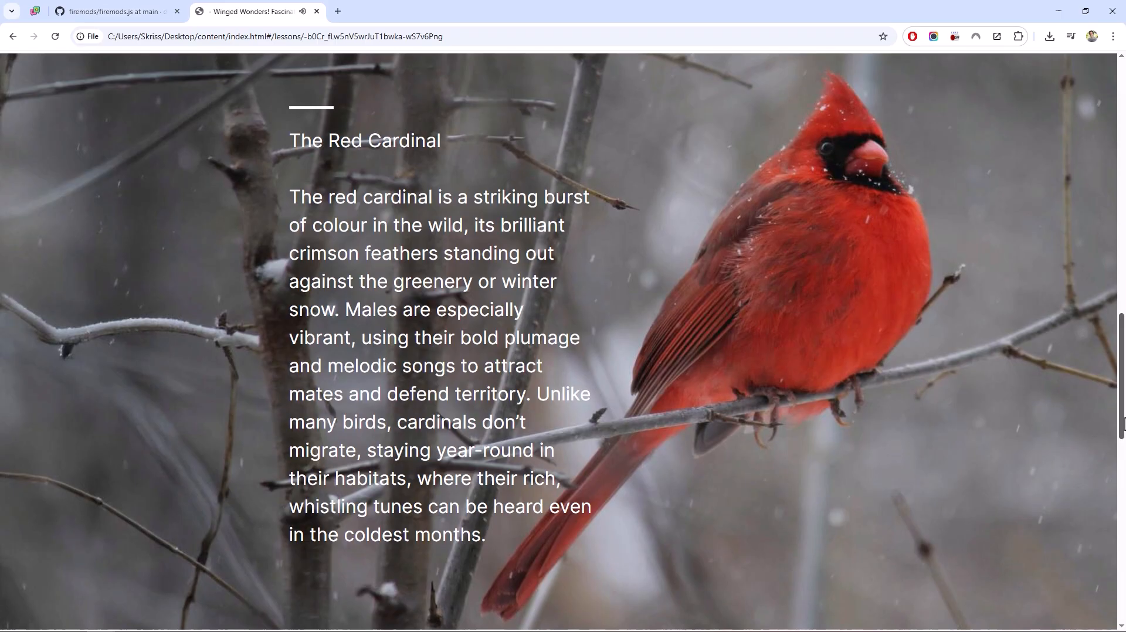
pyautogui.scroll(3)
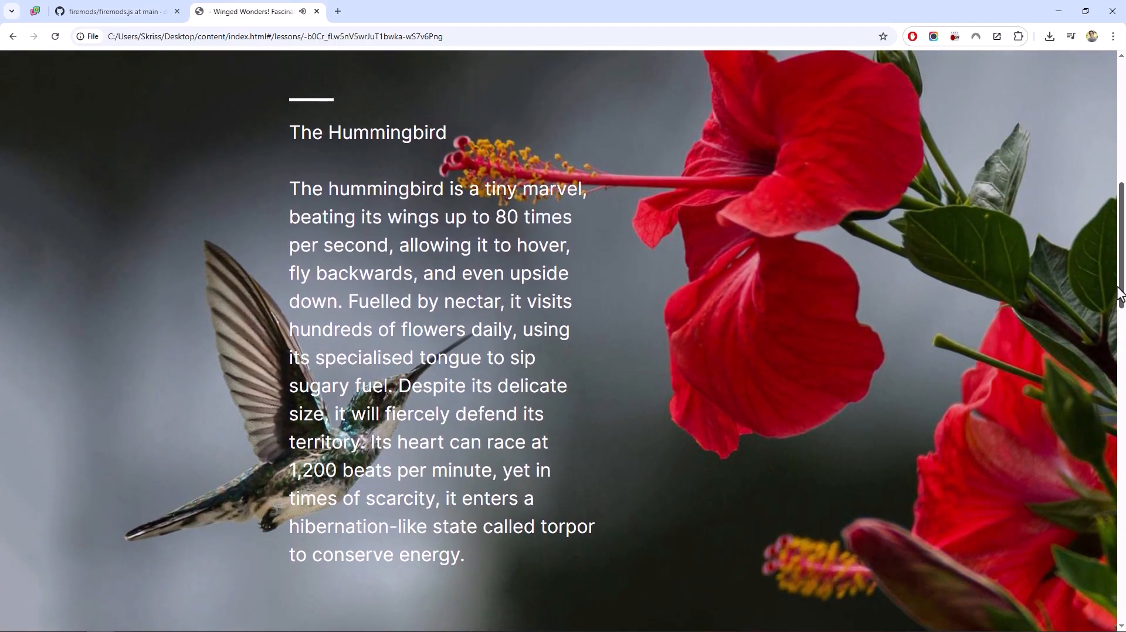
pyautogui.scroll(3)
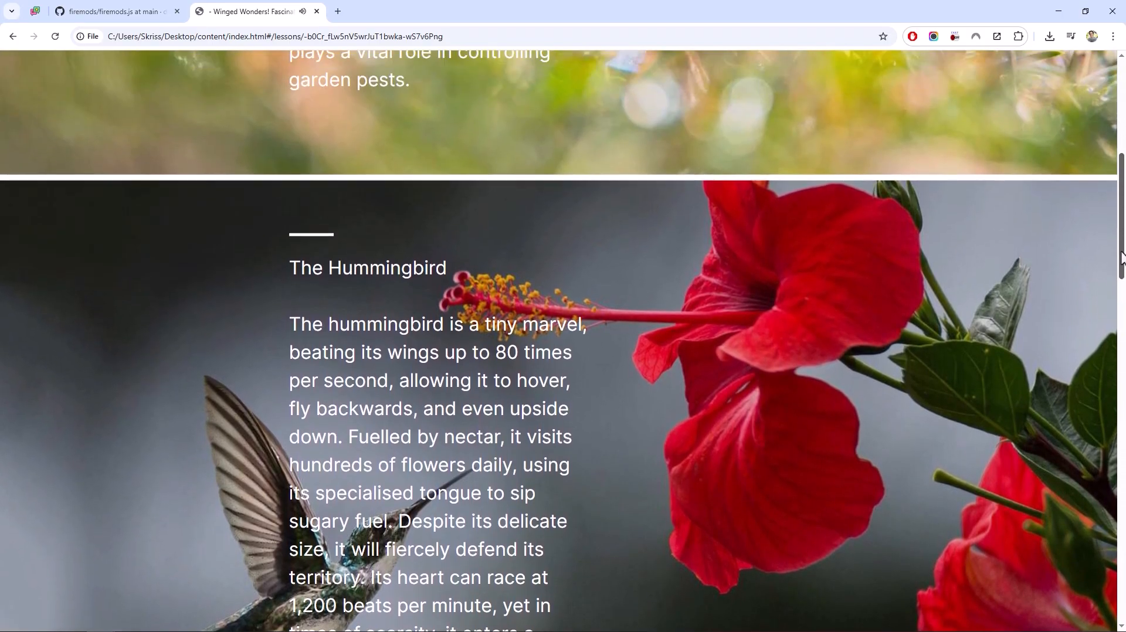
pyautogui.scroll(3)
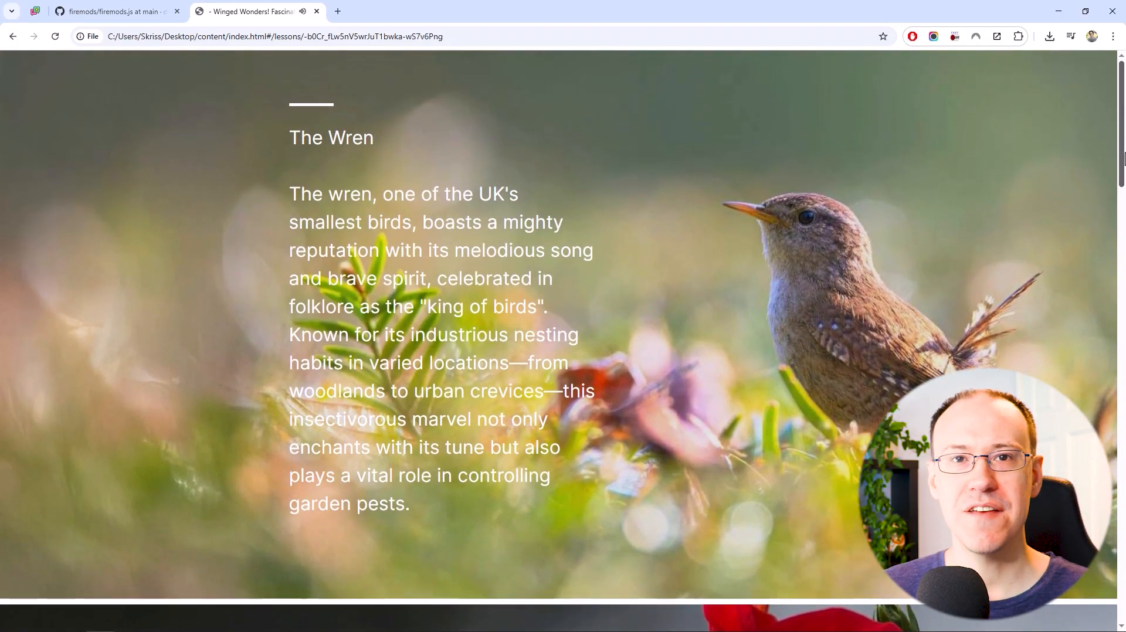